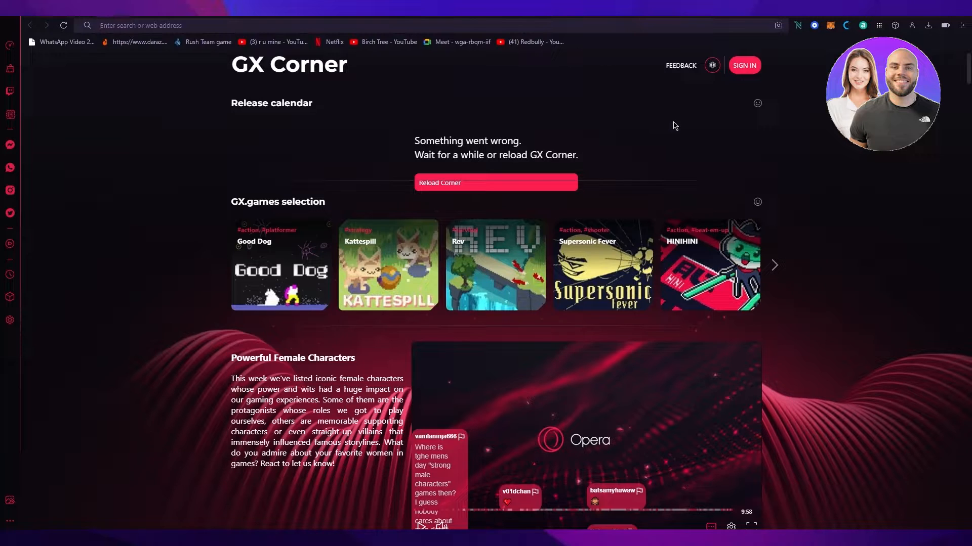
Search the web for 'google cloud hosting' from the address bar
type("go")
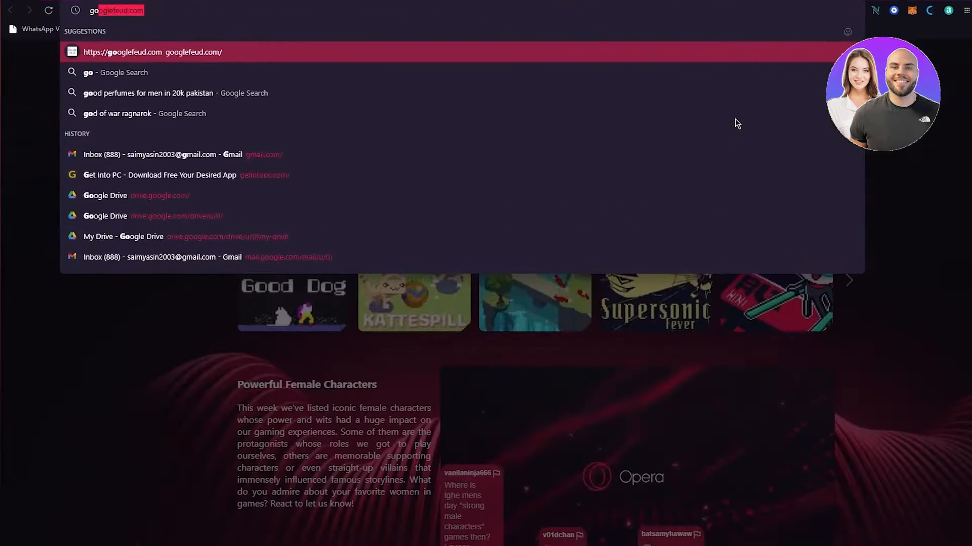
type("google cloud hosting")
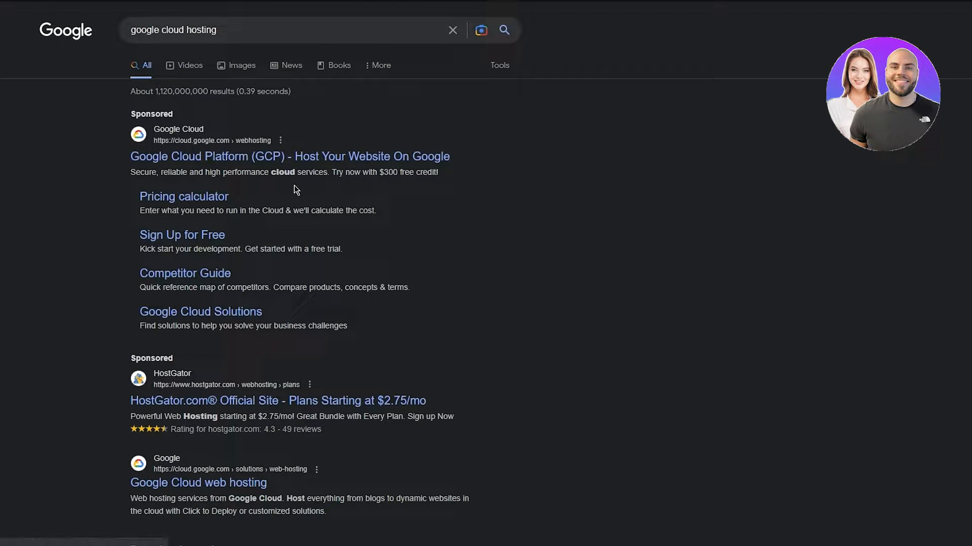
mouse_move(228, 170)
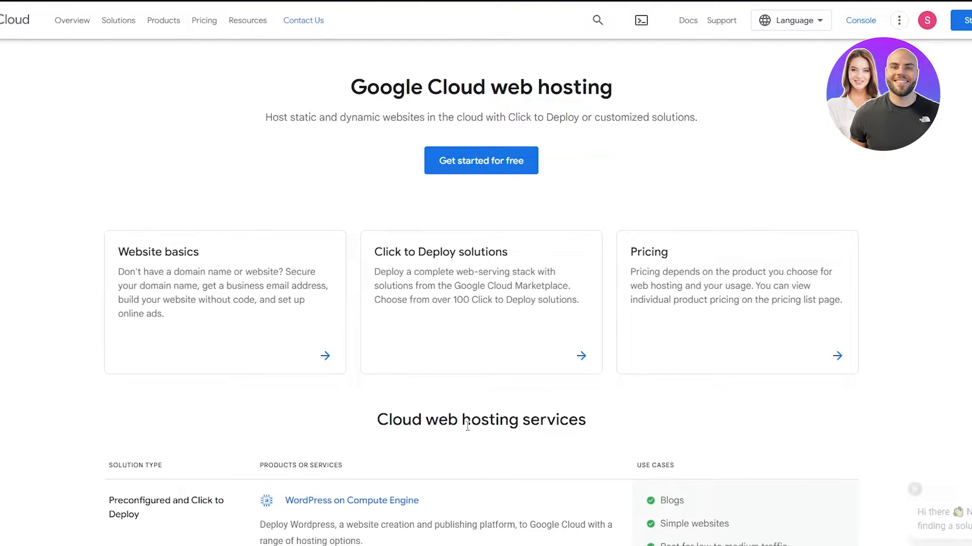
Scroll down to the Cloud web hosting services table listing WordPress, LAMP stack and Firebase Hosting
scroll("down", 3)
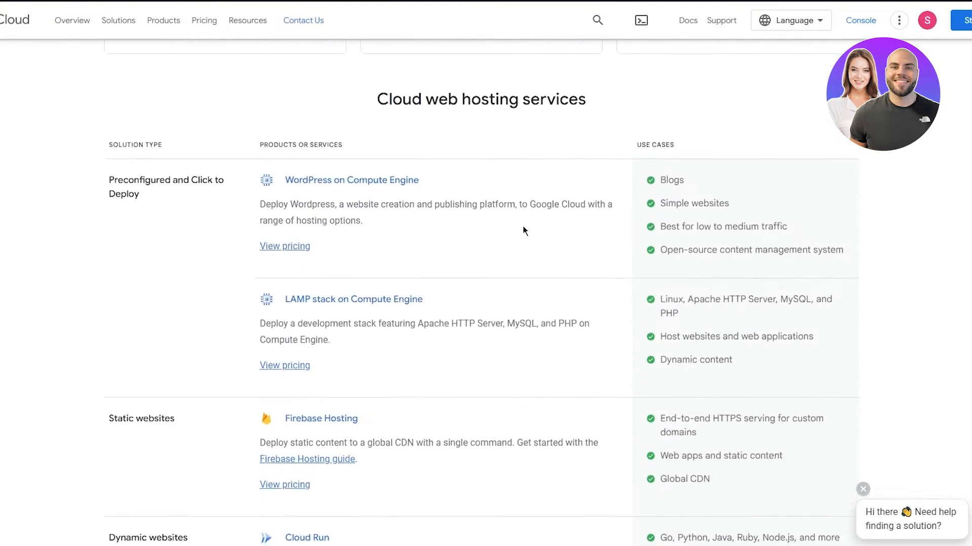
scroll("down", 3)
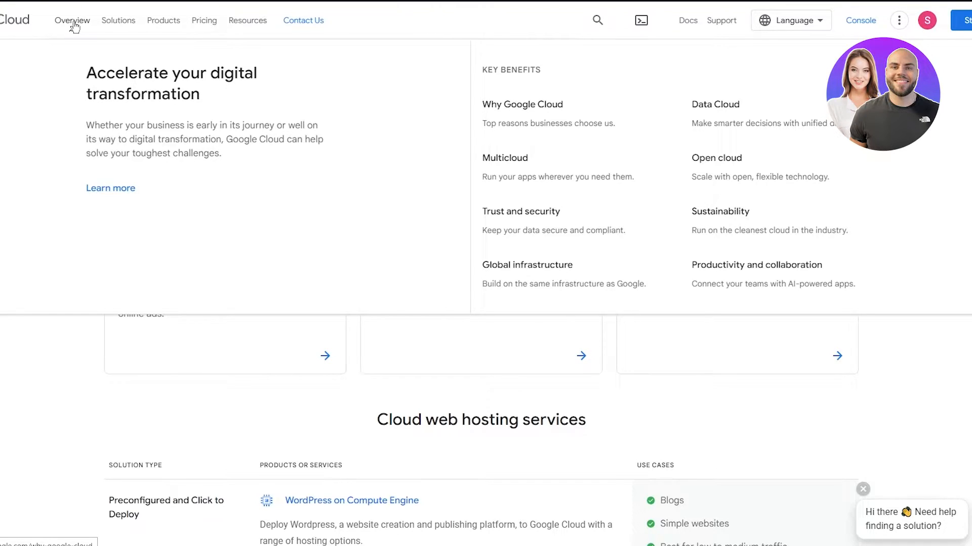
Browse the Solutions, Products and Pricing menus in the top navigation bar
left_click(118, 20)
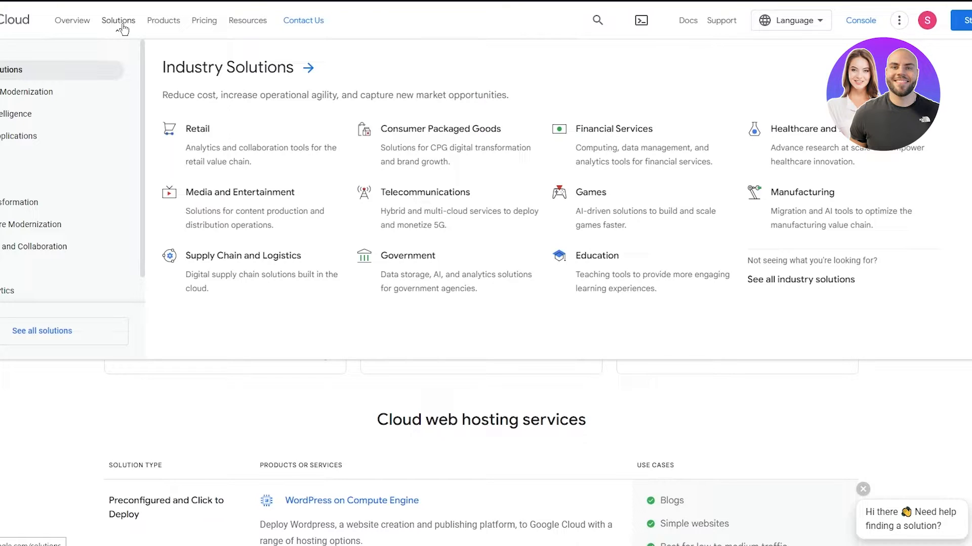
mouse_move(216, 140)
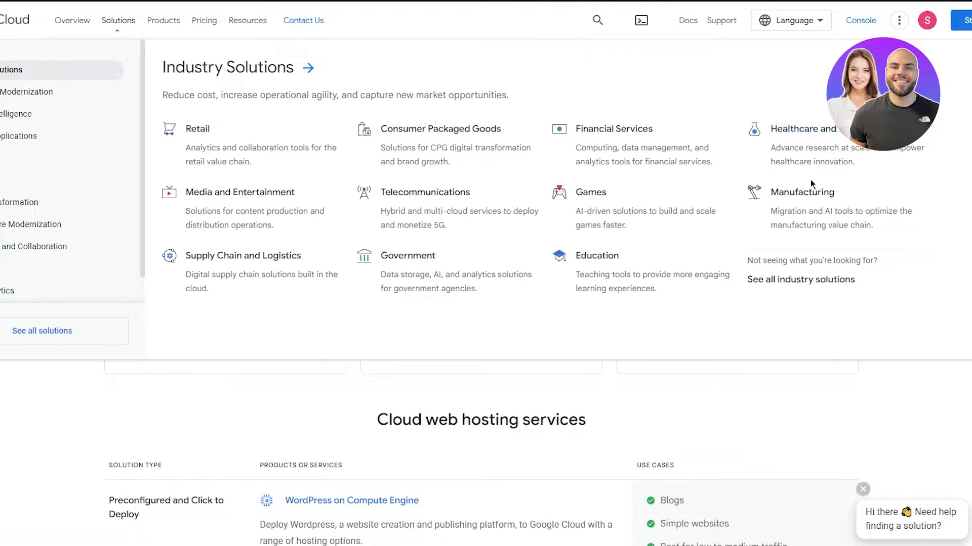
mouse_move(425, 193)
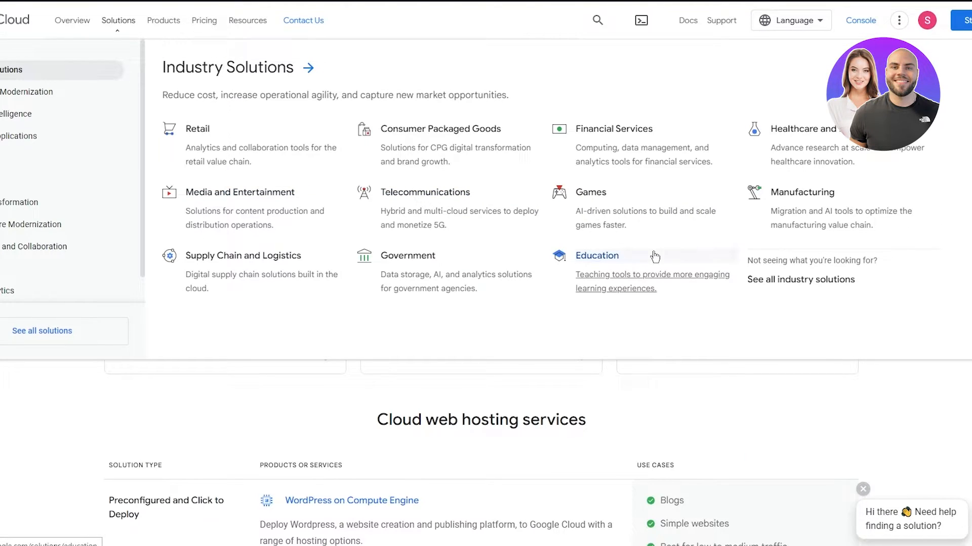
left_click(163, 20)
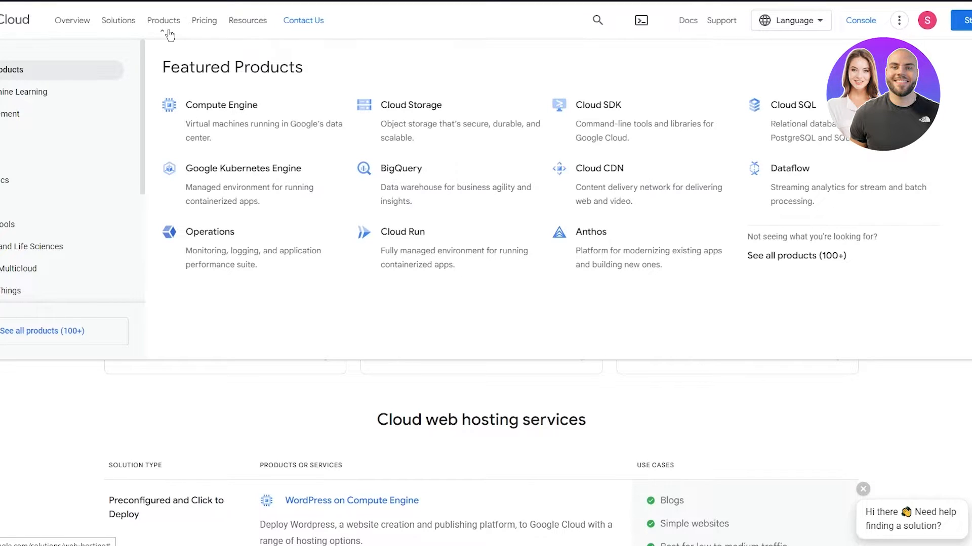
left_click(203, 20)
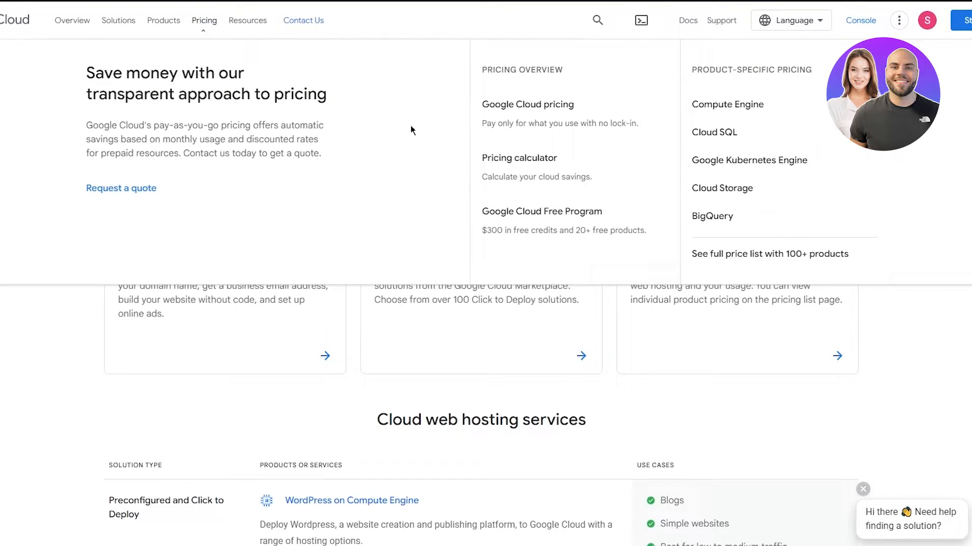
mouse_move(405, 113)
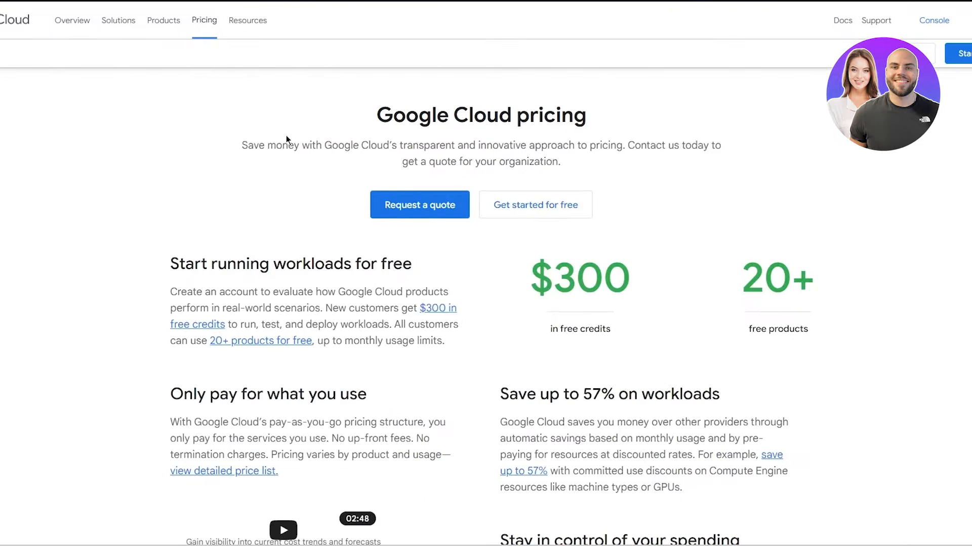
Scroll through the pricing page's free credits and workload savings sections
scroll("down", 3)
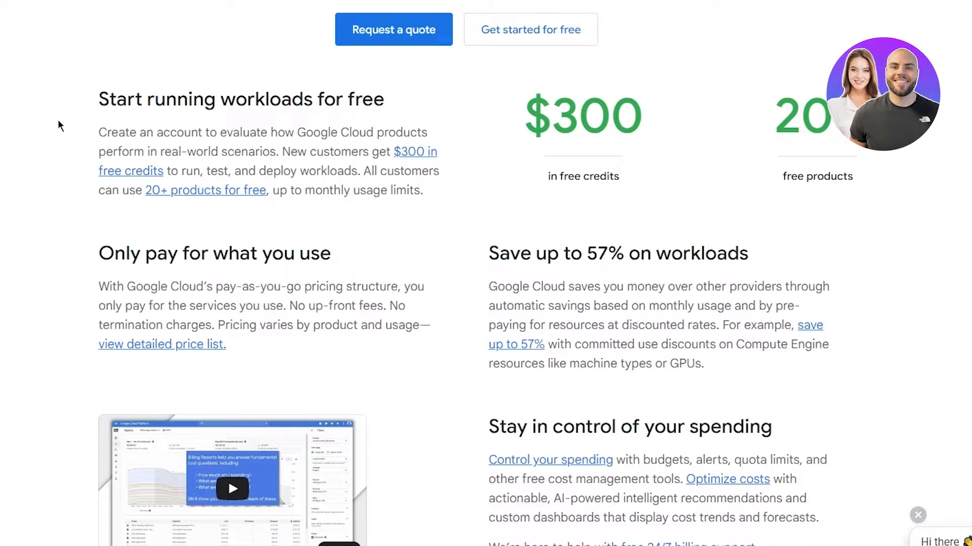
mouse_move(587, 167)
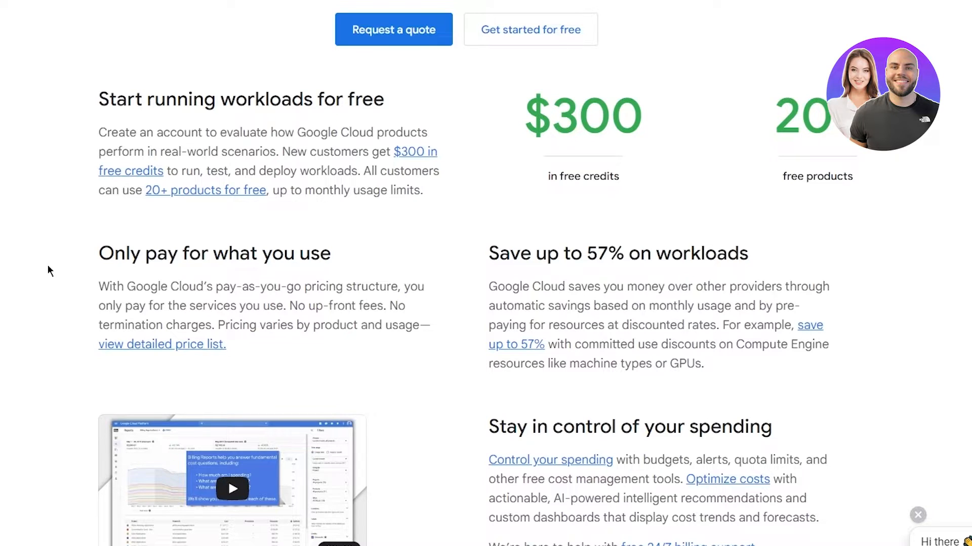
scroll("down", 3)
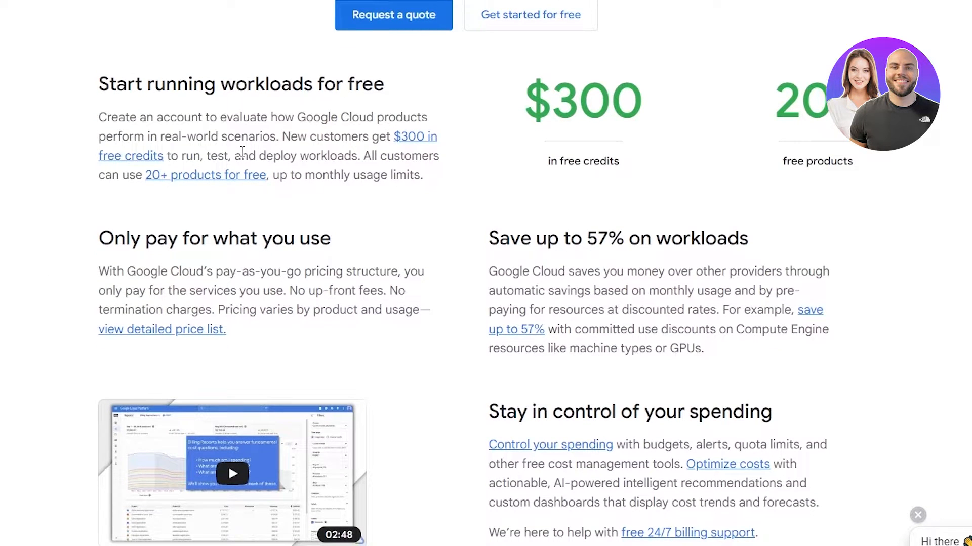
scroll("down", 3)
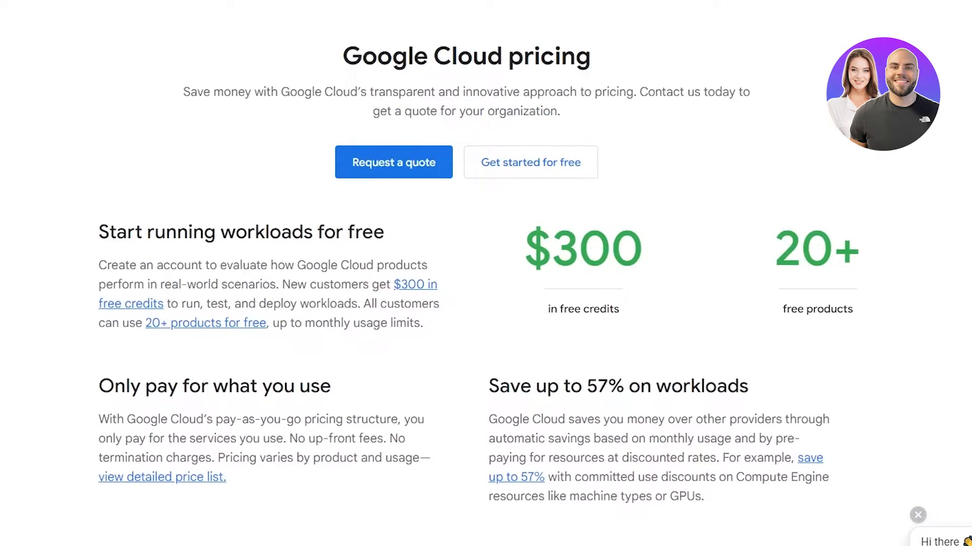
Review the web hosting services table, then start the Google Cloud free trial sign-up
scroll("down", 3)
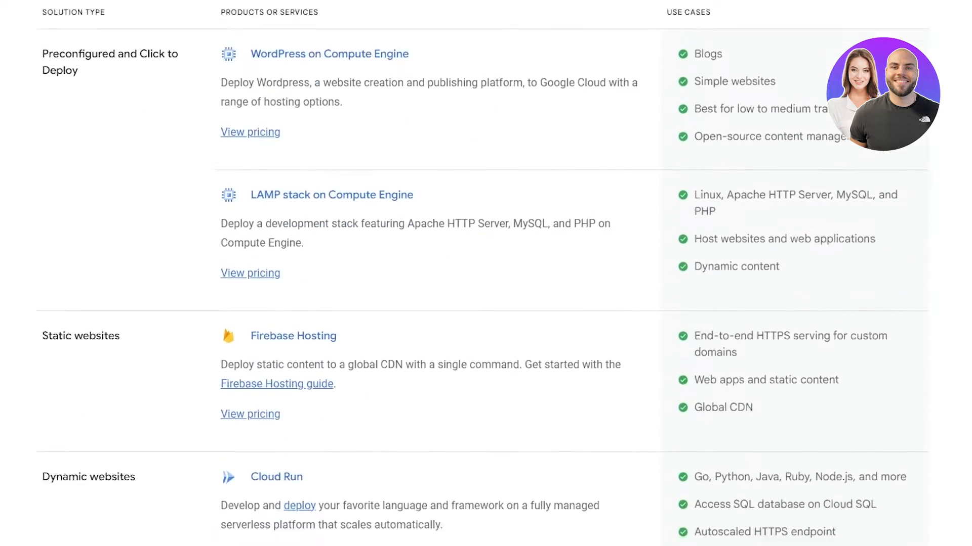
scroll("down", 3)
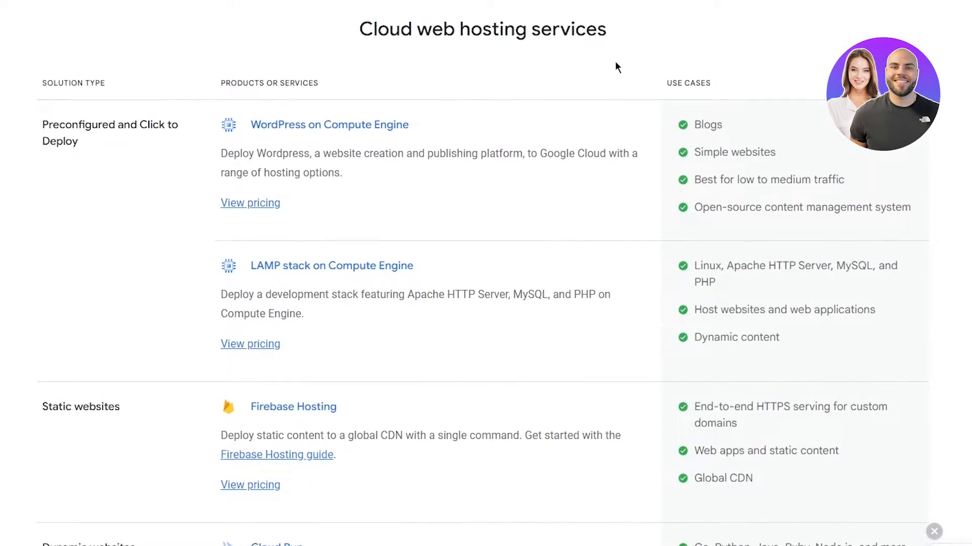
mouse_move(361, 133)
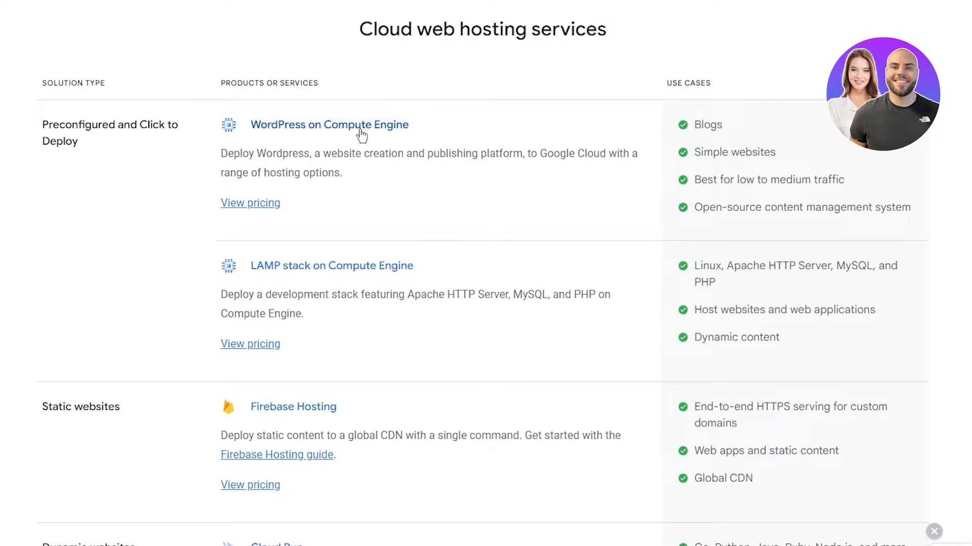
mouse_move(525, 184)
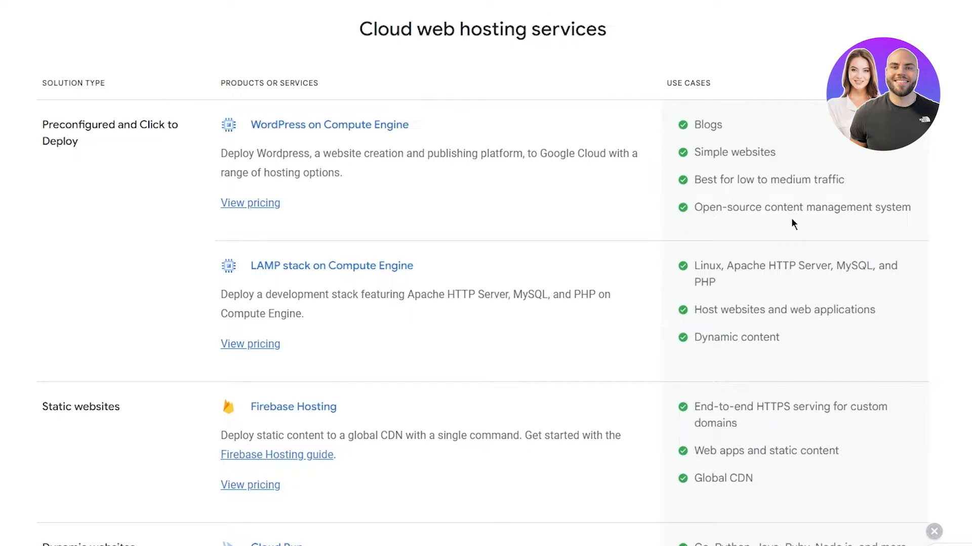
scroll("down", 3)
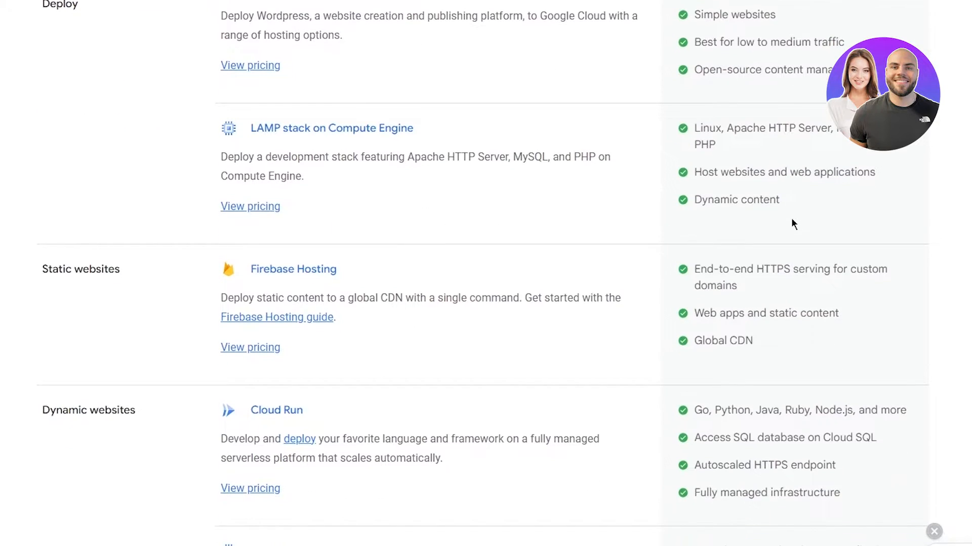
scroll("down", 3)
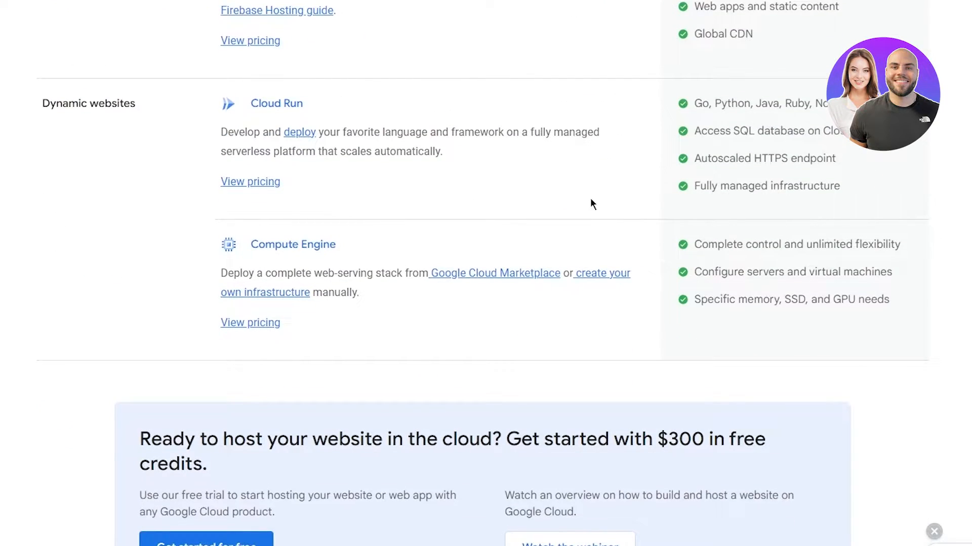
scroll("up", 3)
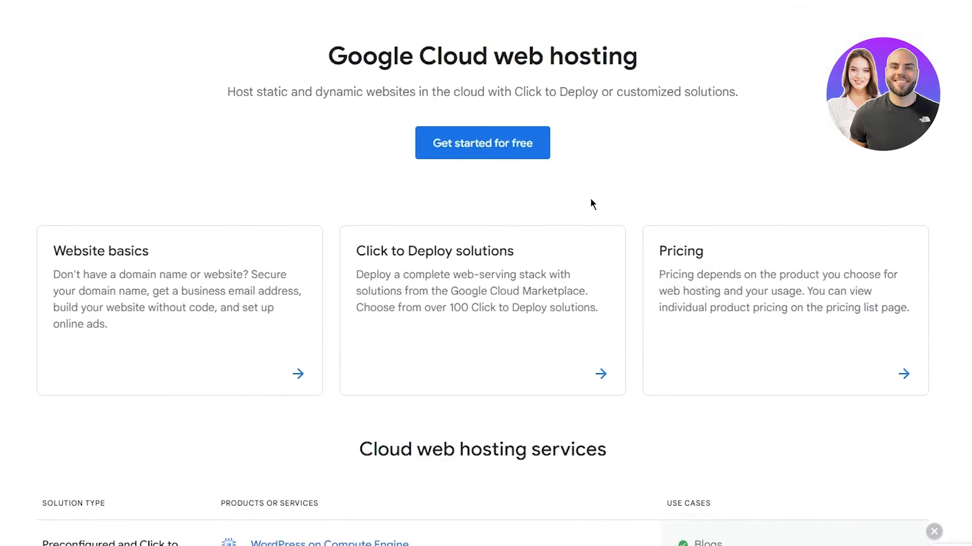
left_click(482, 143)
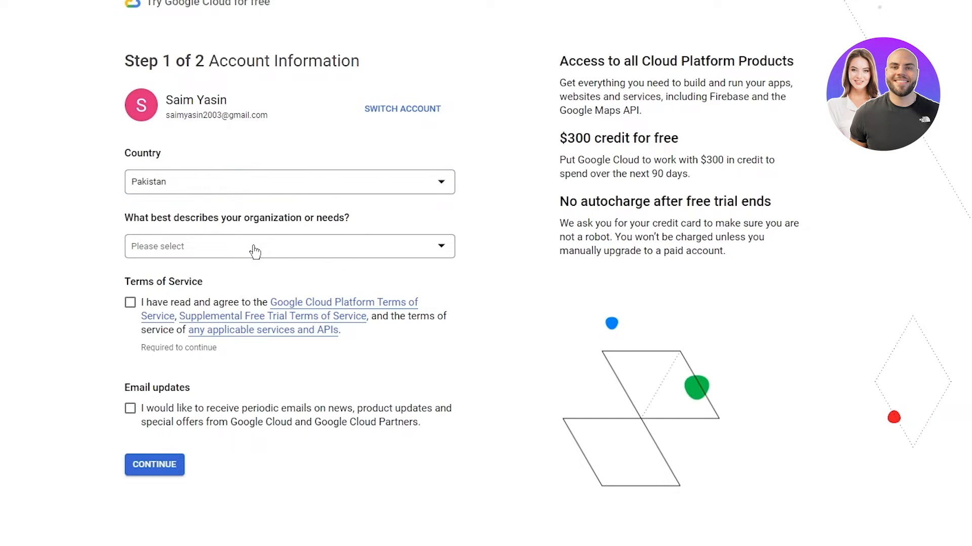
Choose Startup as organization type, accept the Terms of Service and continue to payment verification
left_click(288, 246)
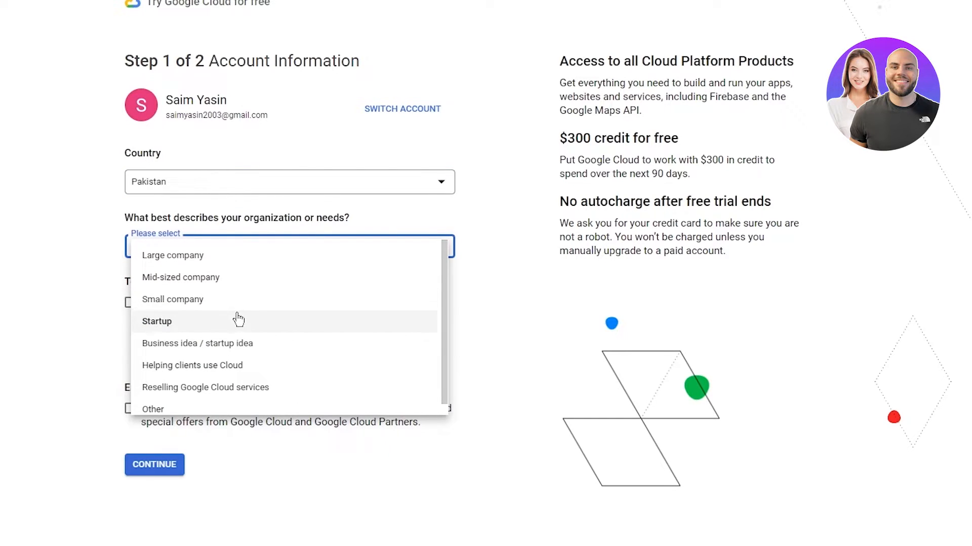
left_click(156, 321)
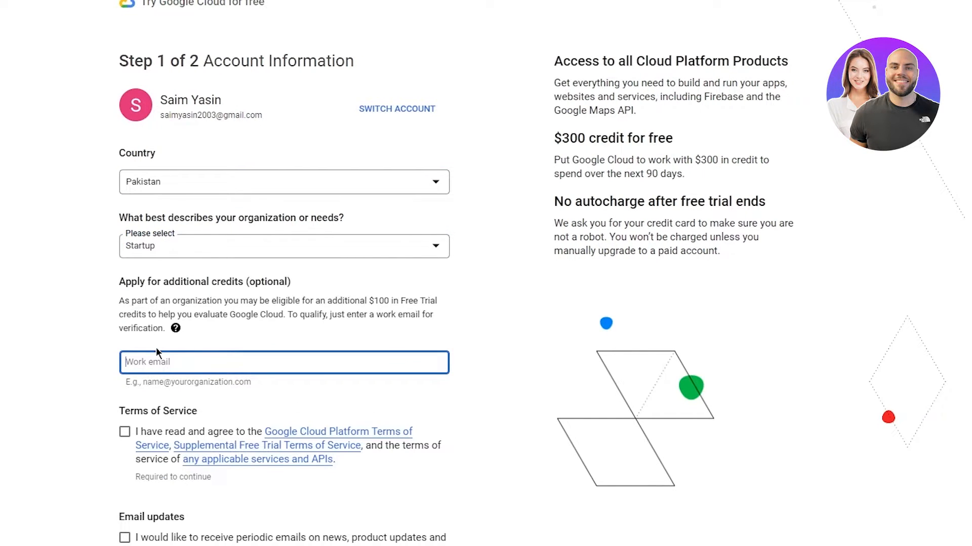
scroll("down", 3)
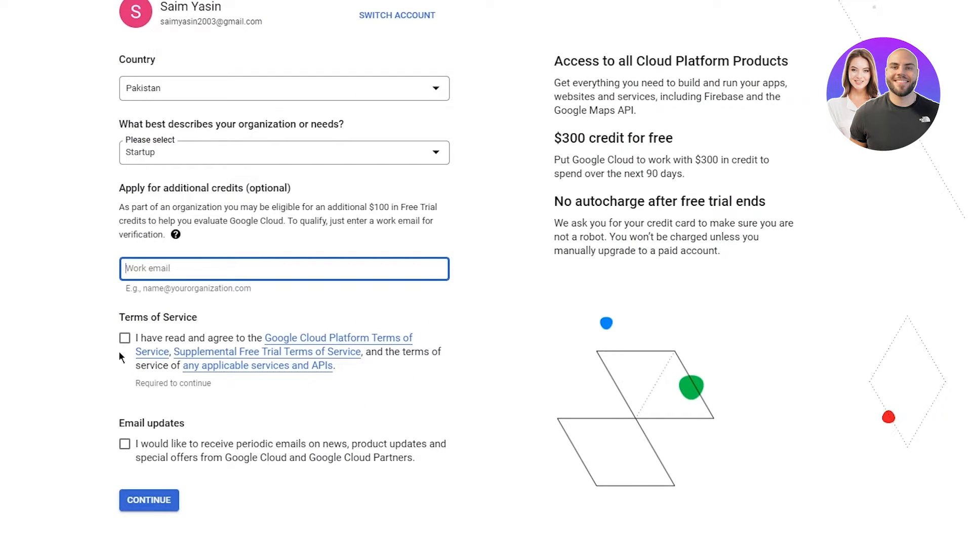
left_click(125, 338)
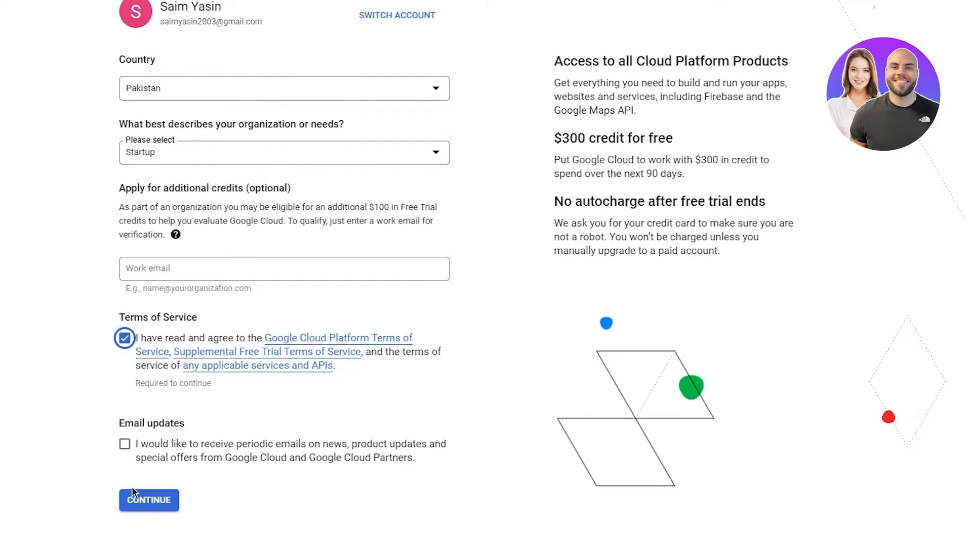
left_click(149, 501)
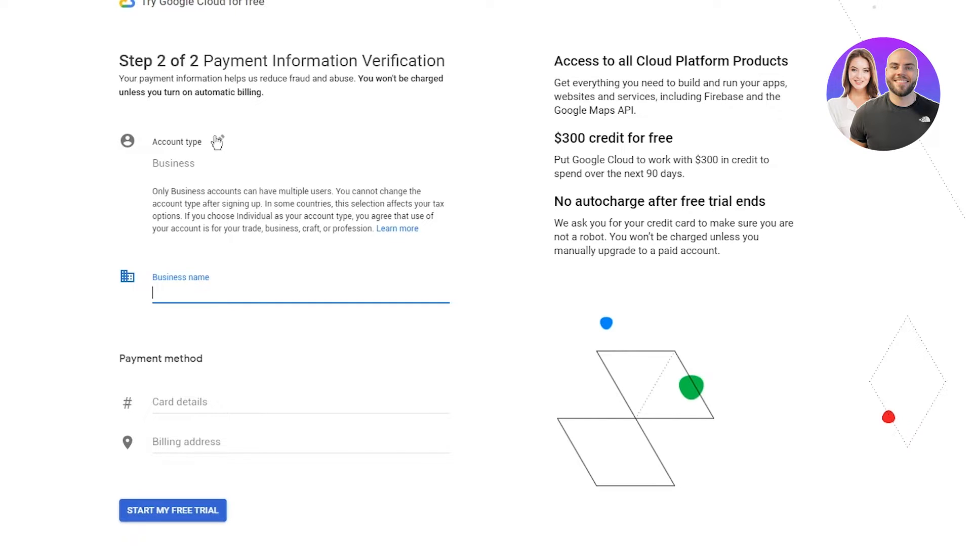
Keep the Business account type and enter 'hihiiiubiu' as the business name
left_click(172, 510)
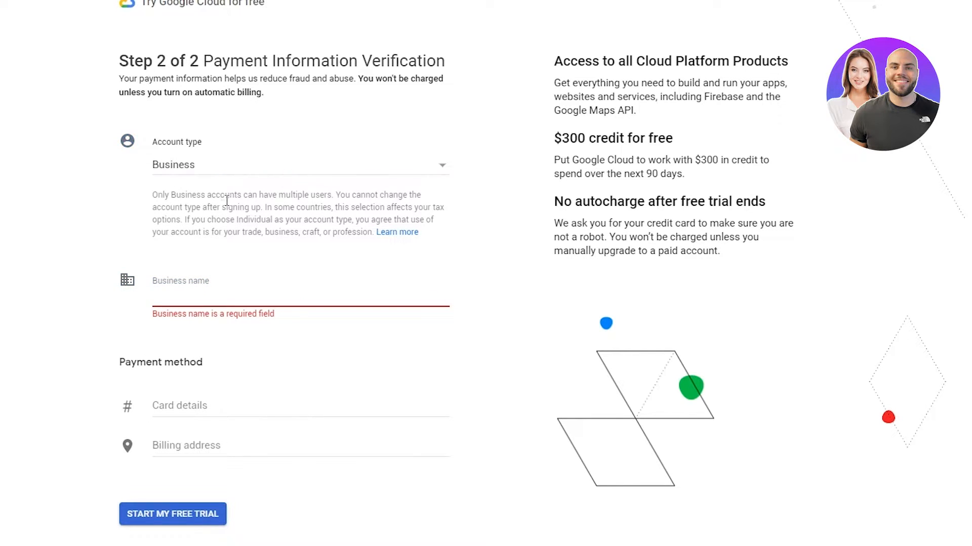
type("hihii")
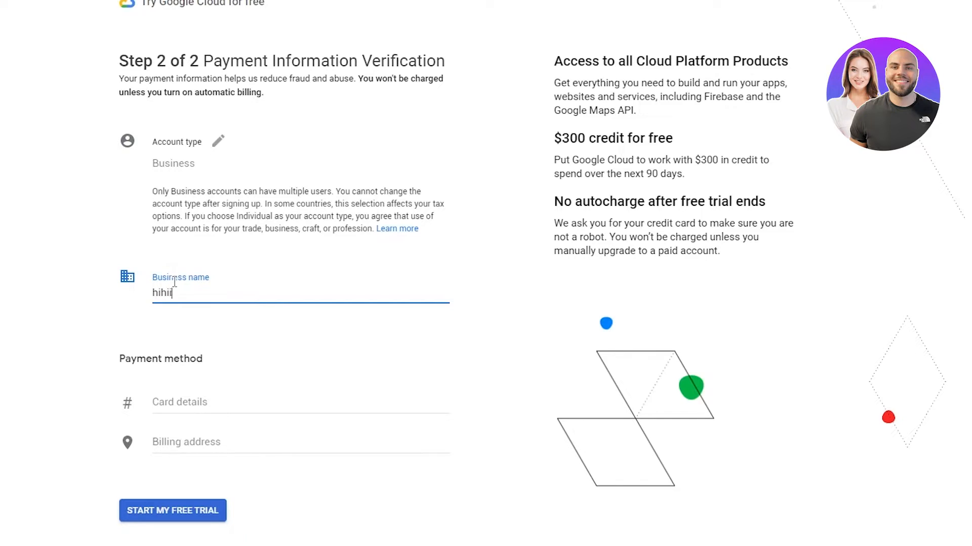
type("iubiu")
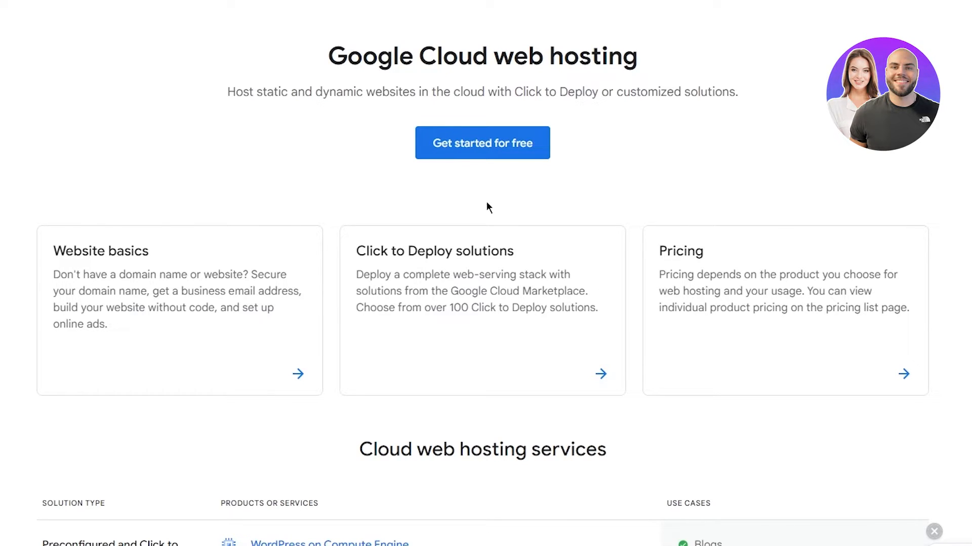
Scroll the Compute Engine page past key features to 'Choosing the right virtual machine type'
scroll("down", 3)
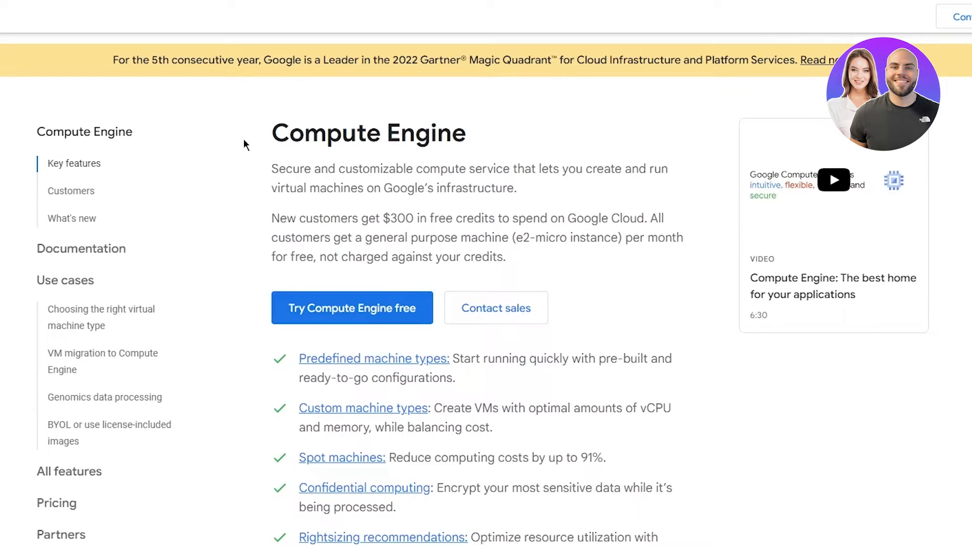
mouse_move(260, 206)
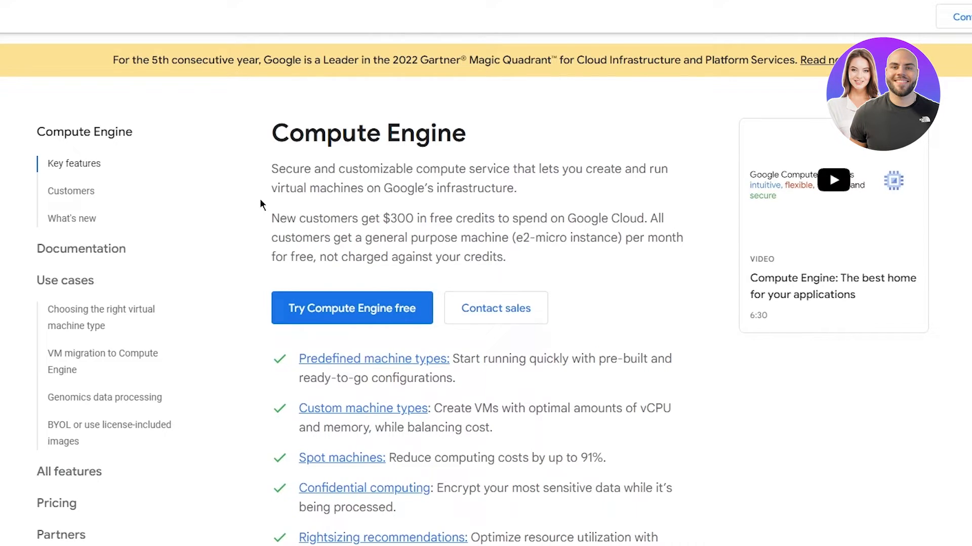
scroll("down", 3)
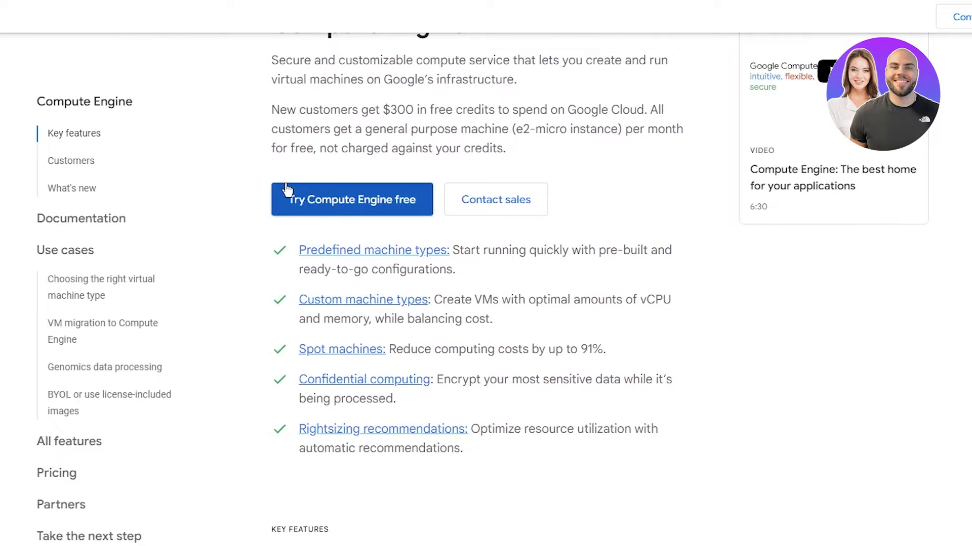
mouse_move(574, 187)
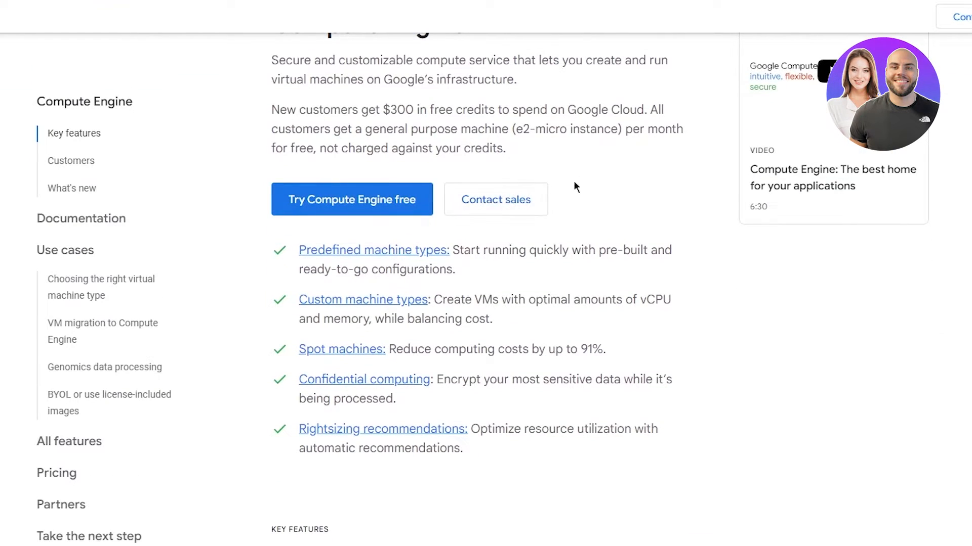
scroll("down", 3)
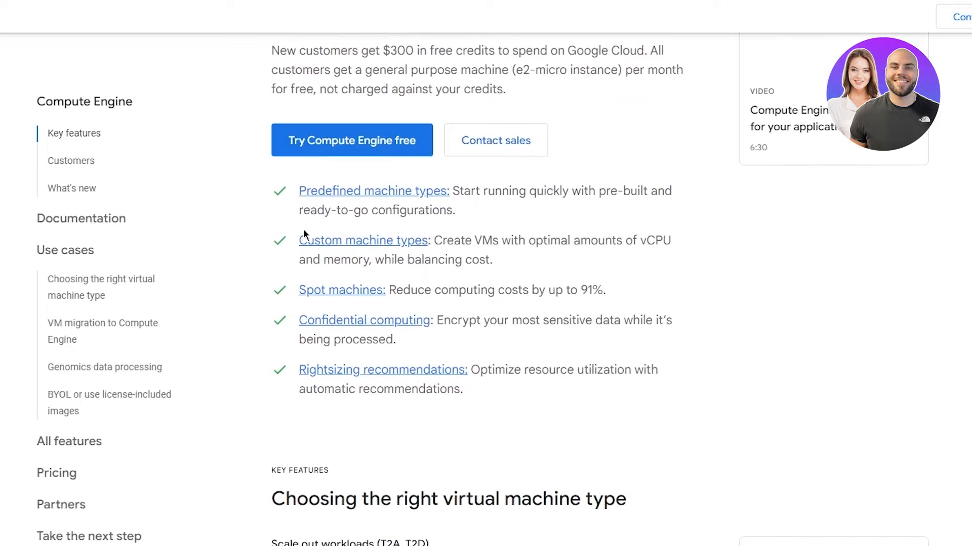
scroll("down", 3)
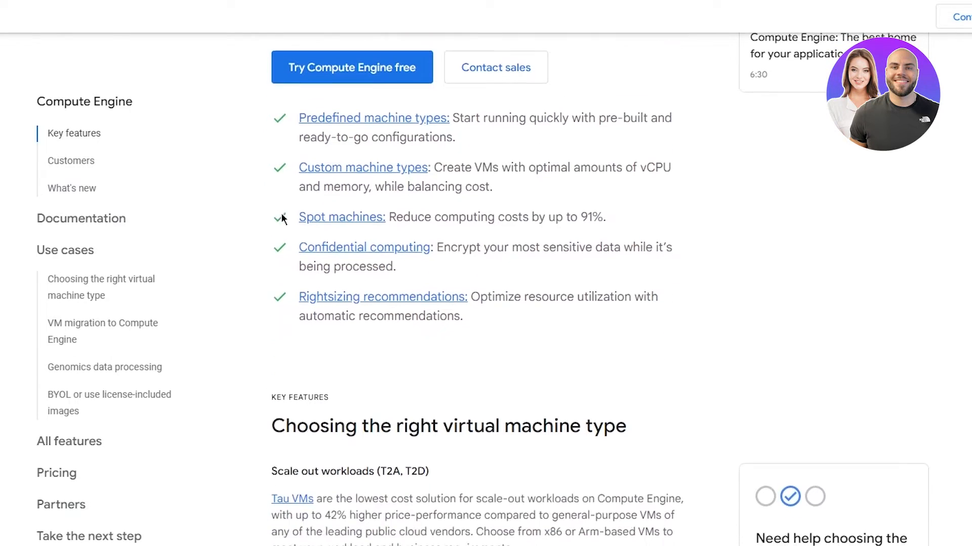
mouse_move(466, 146)
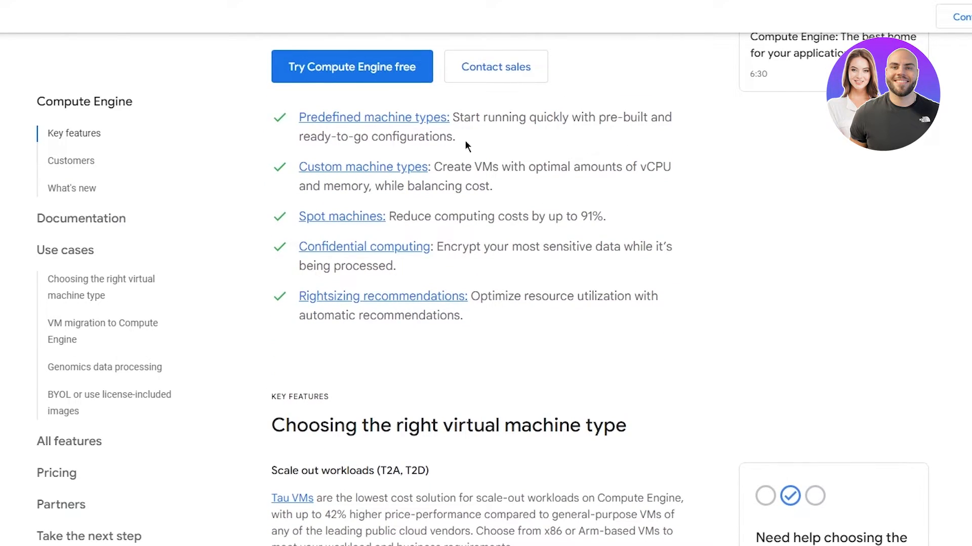
mouse_move(402, 211)
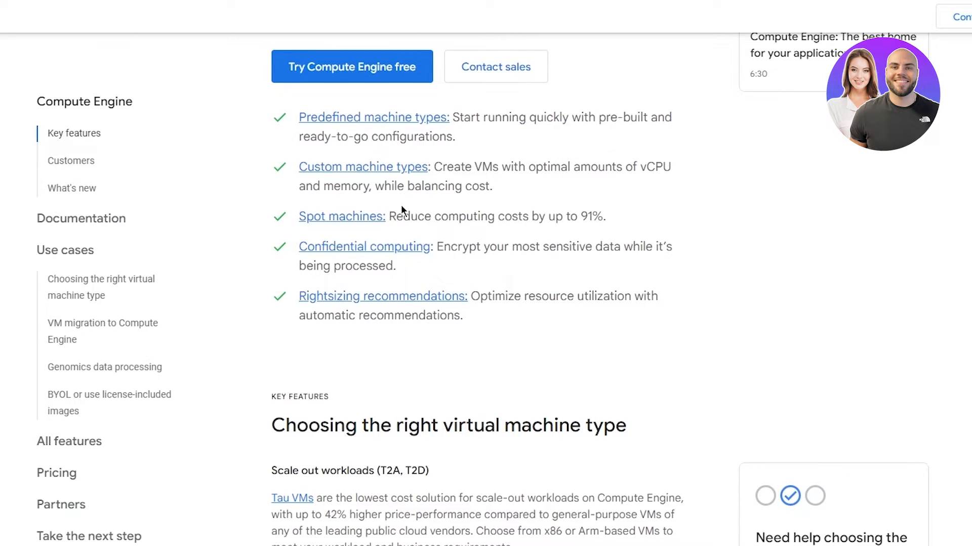
mouse_move(494, 206)
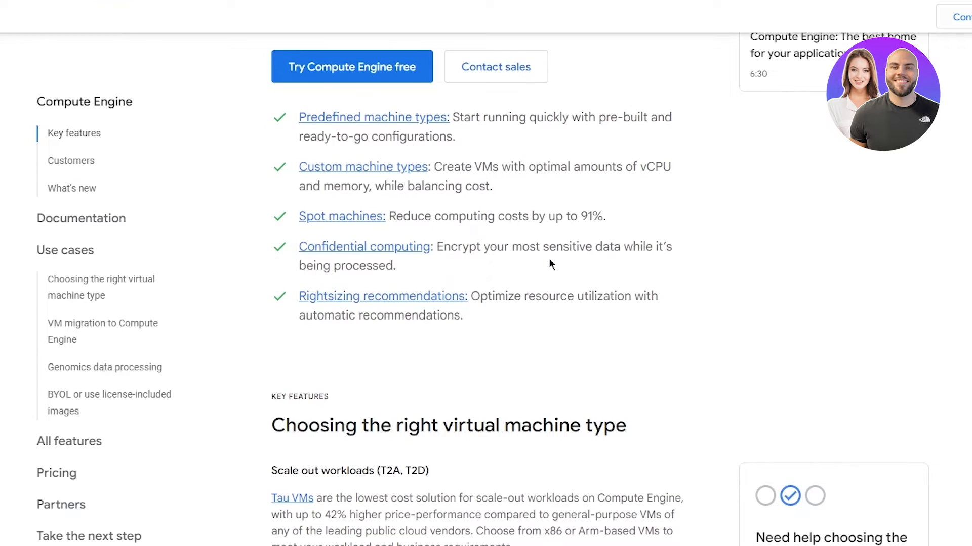
scroll("down", 3)
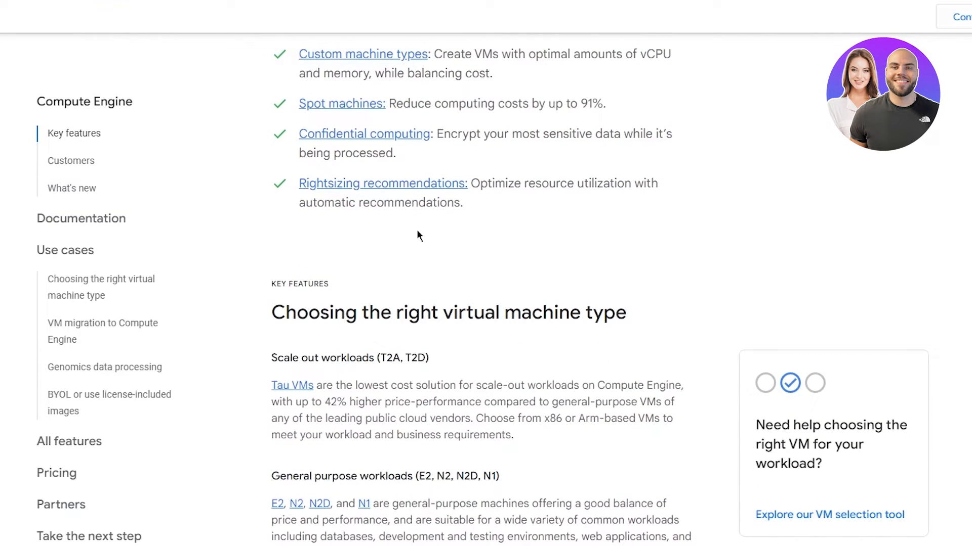
mouse_move(522, 239)
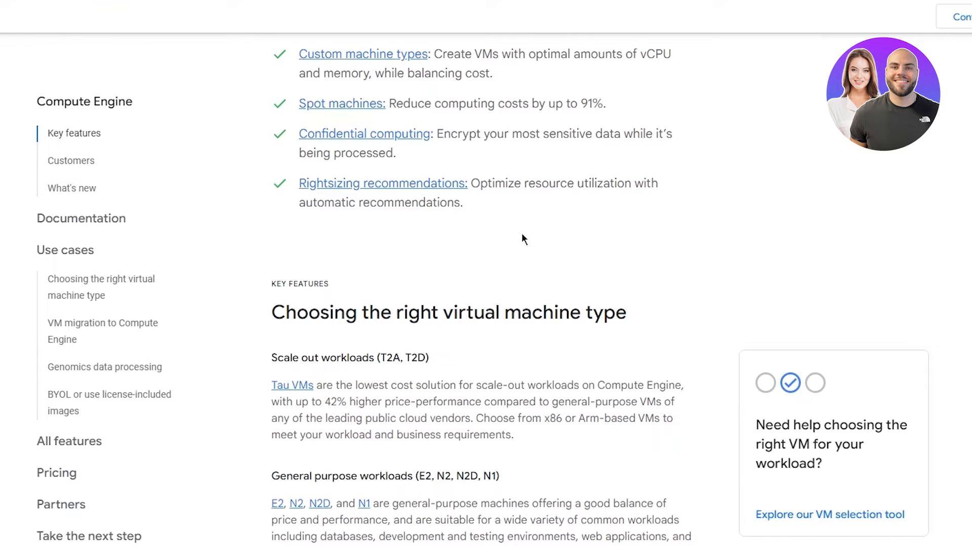
Scroll past the machine family descriptions down to the Customers section with Spotify and Twitter
scroll("down", 3)
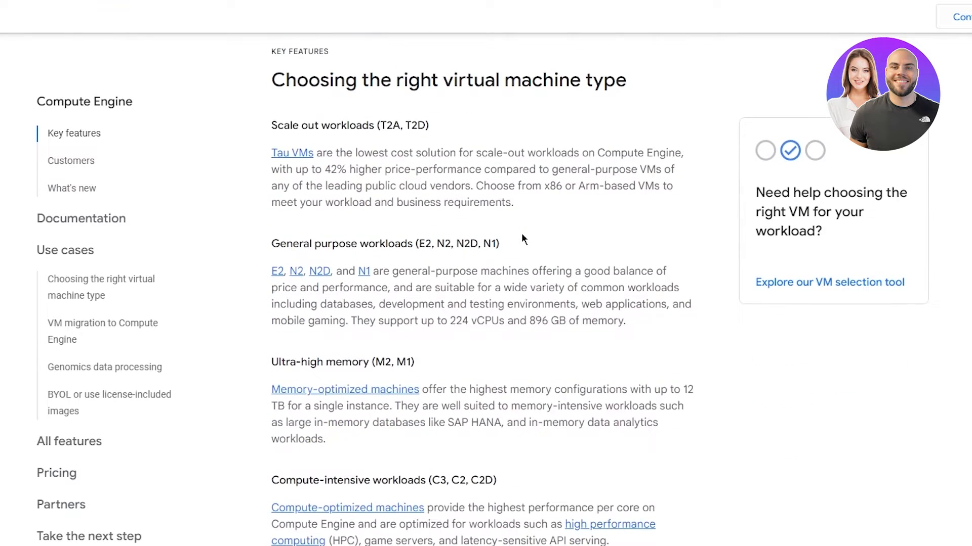
scroll("down", 3)
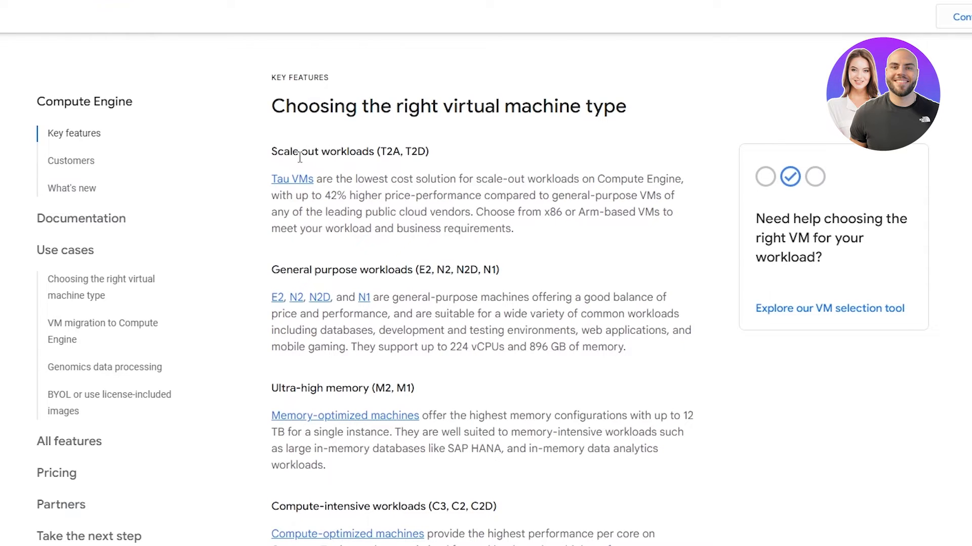
scroll("down", 3)
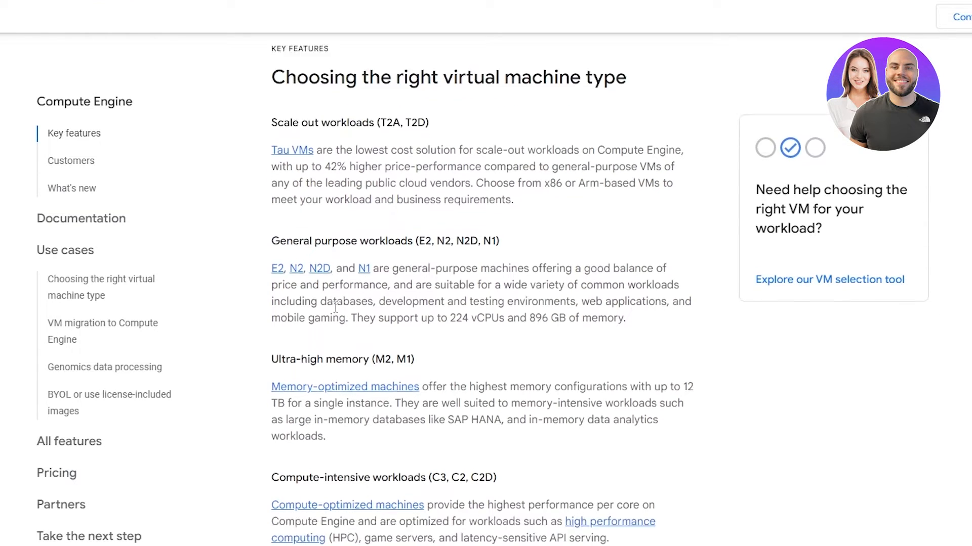
scroll("down", 3)
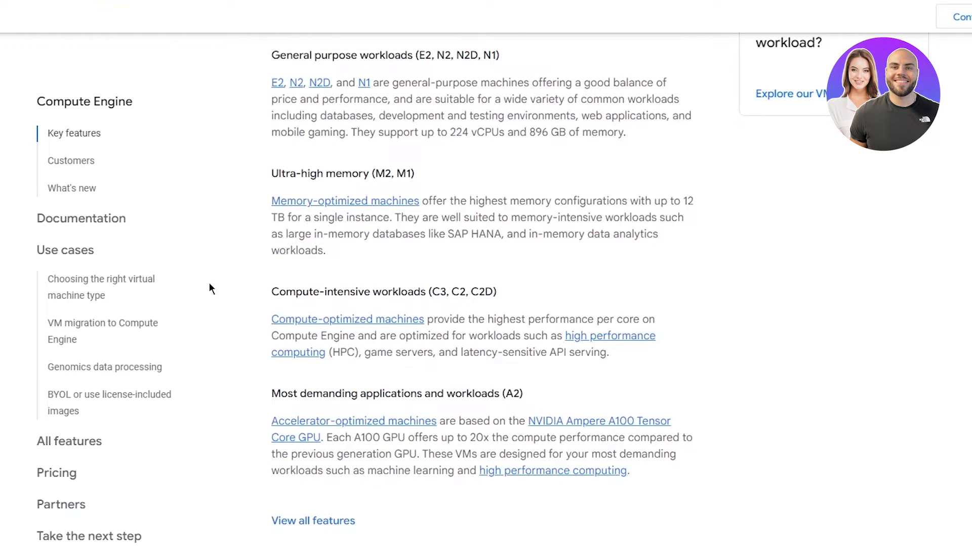
scroll("down", 3)
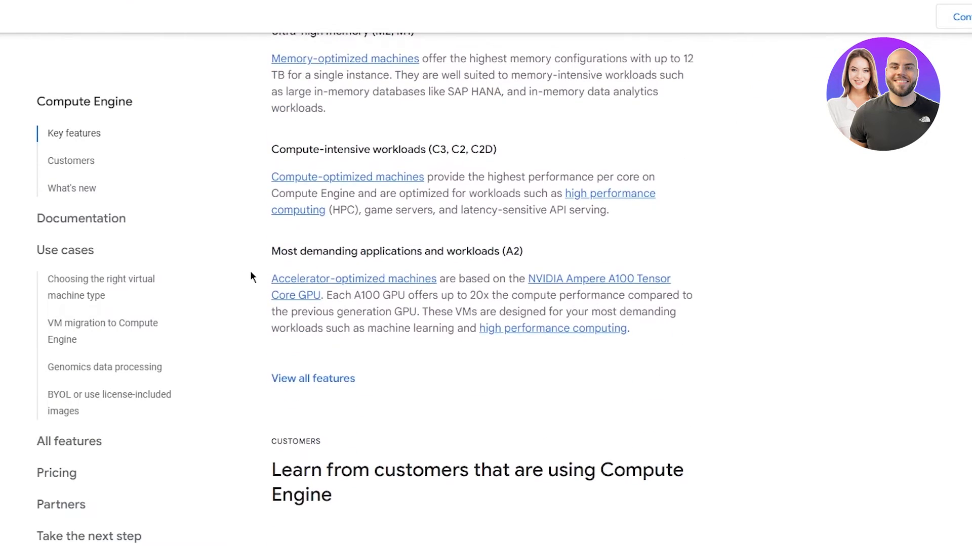
scroll("down", 3)
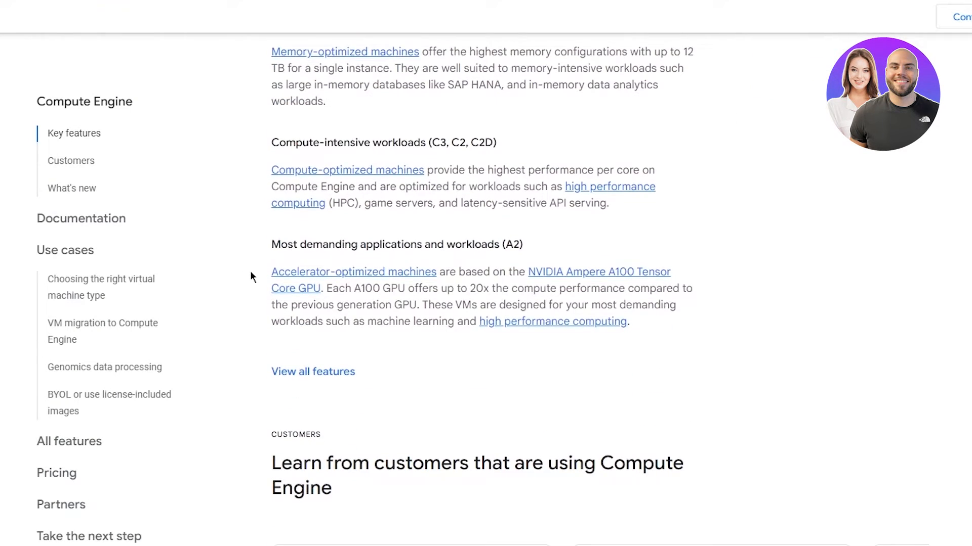
scroll("down", 3)
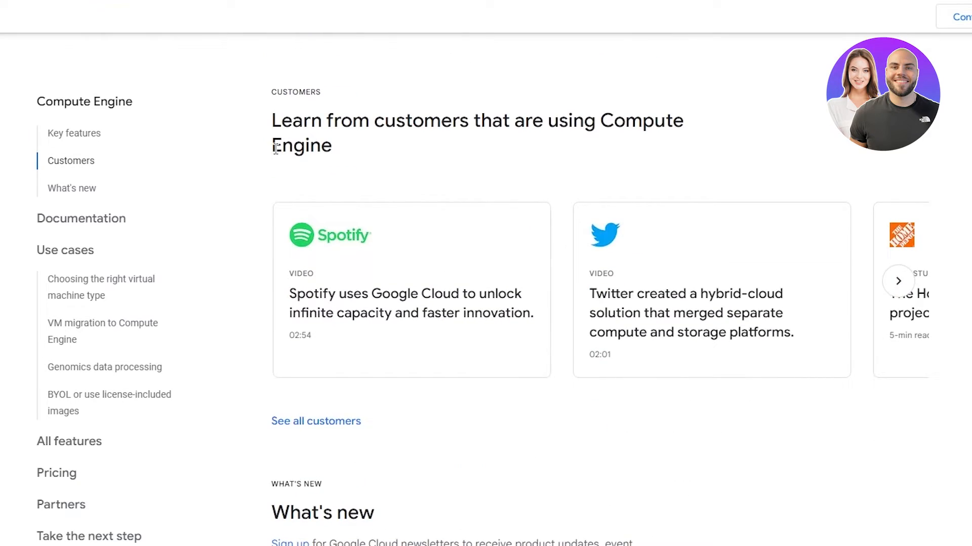
scroll("down", 3)
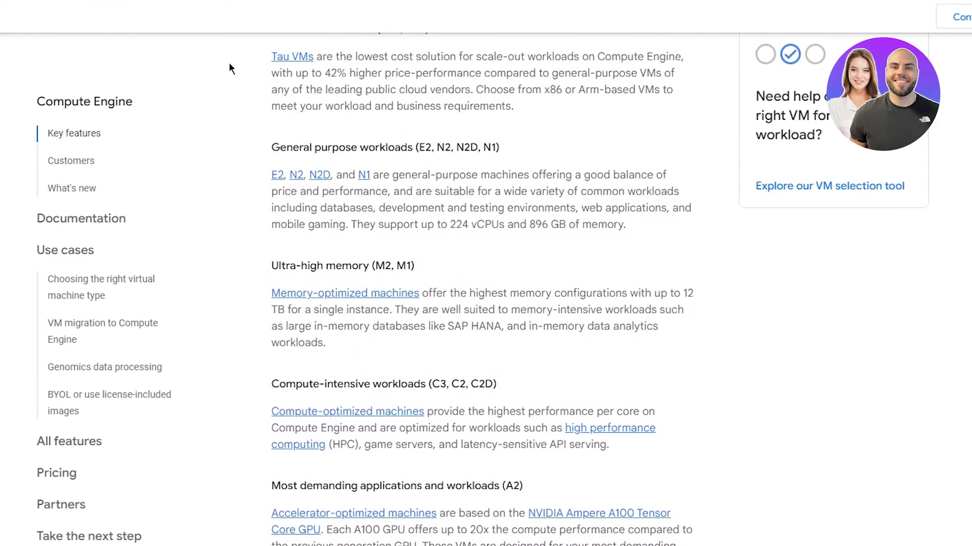
scroll("down", 3)
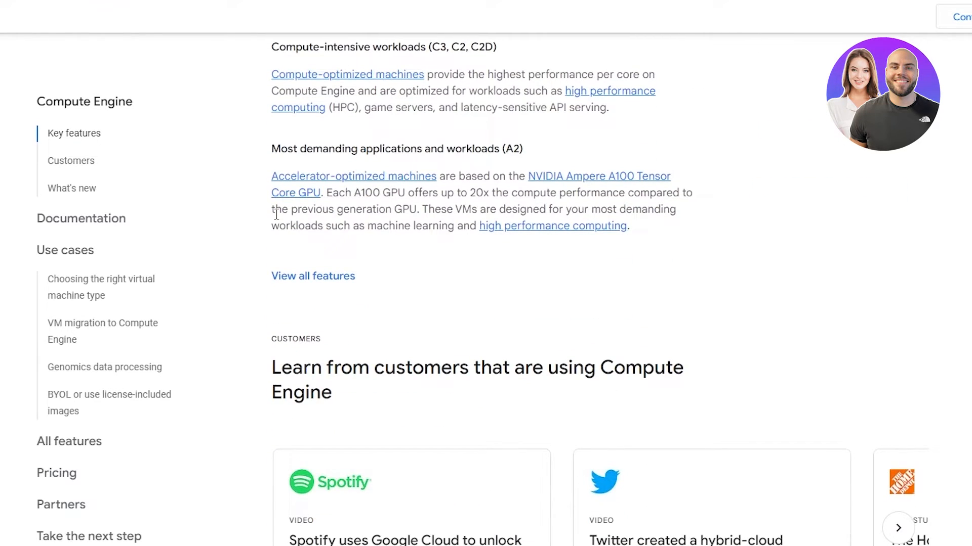
scroll("down", 3)
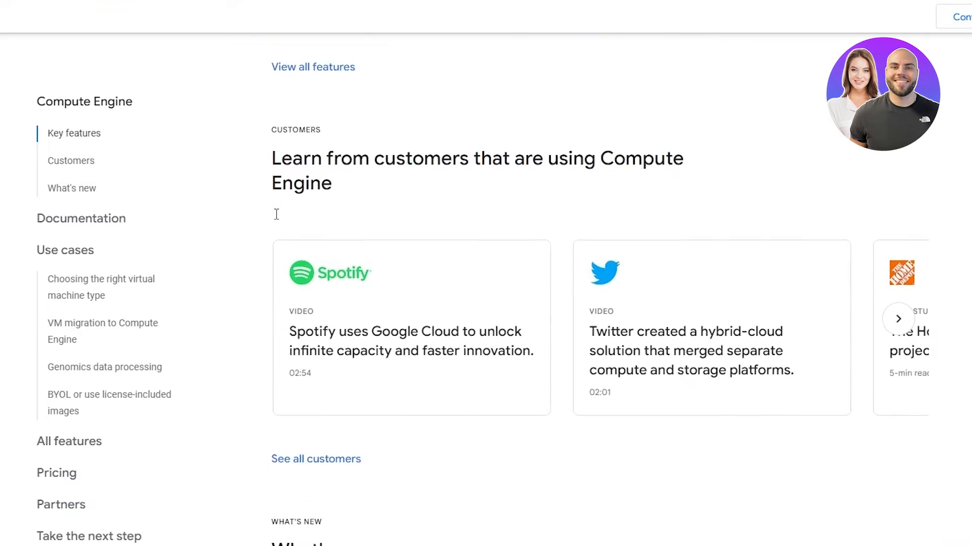
scroll("down", 3)
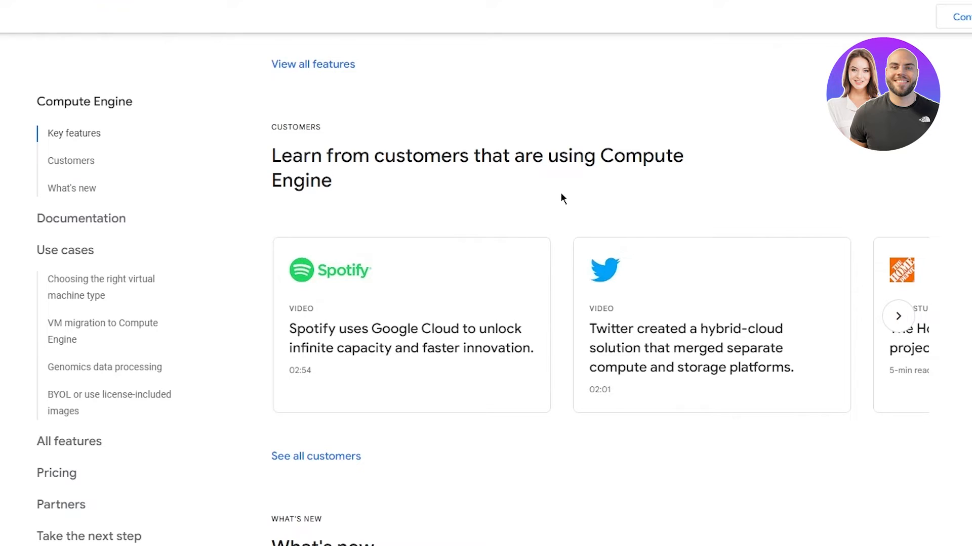
mouse_move(408, 222)
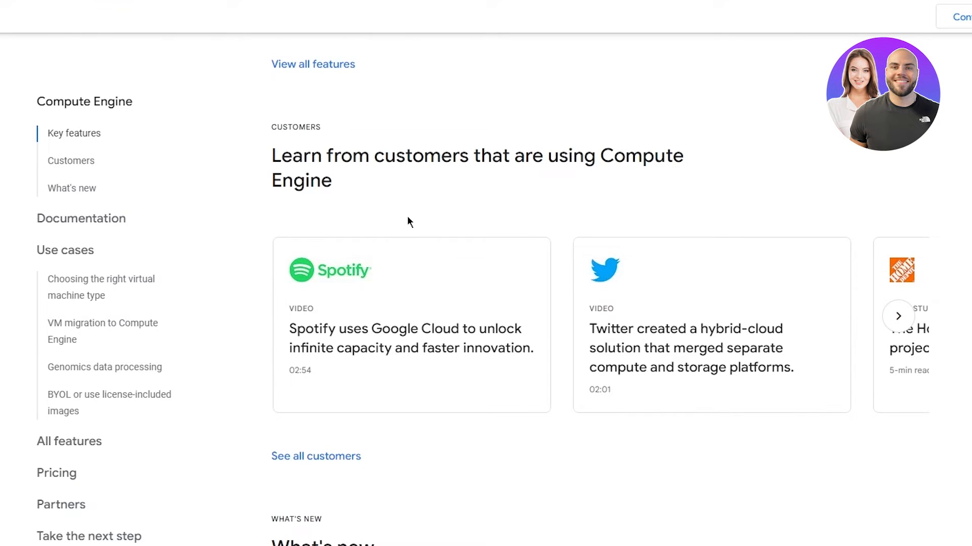
Page the customer stories to The Home Depot and PayPal, then go to the Documentation section
scroll("down", 3)
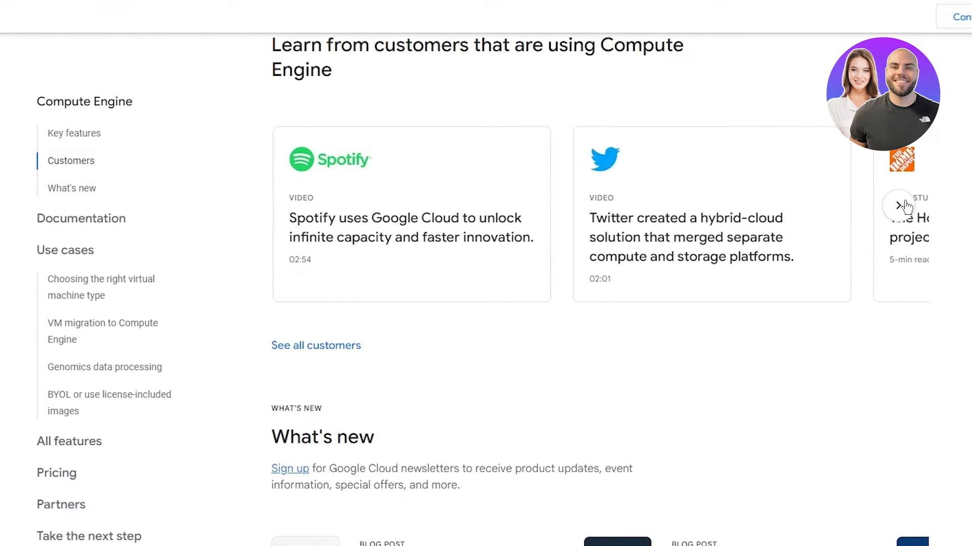
left_click(898, 206)
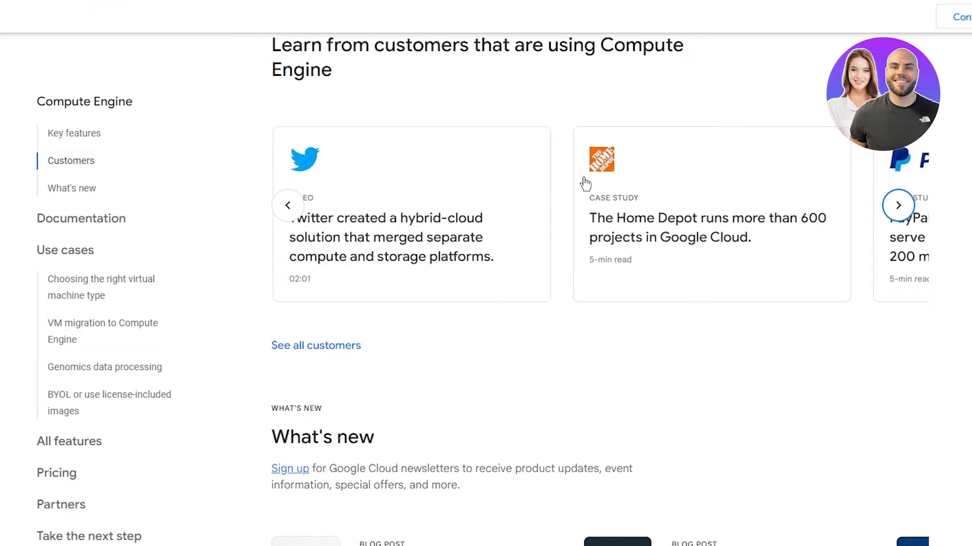
left_click(897, 205)
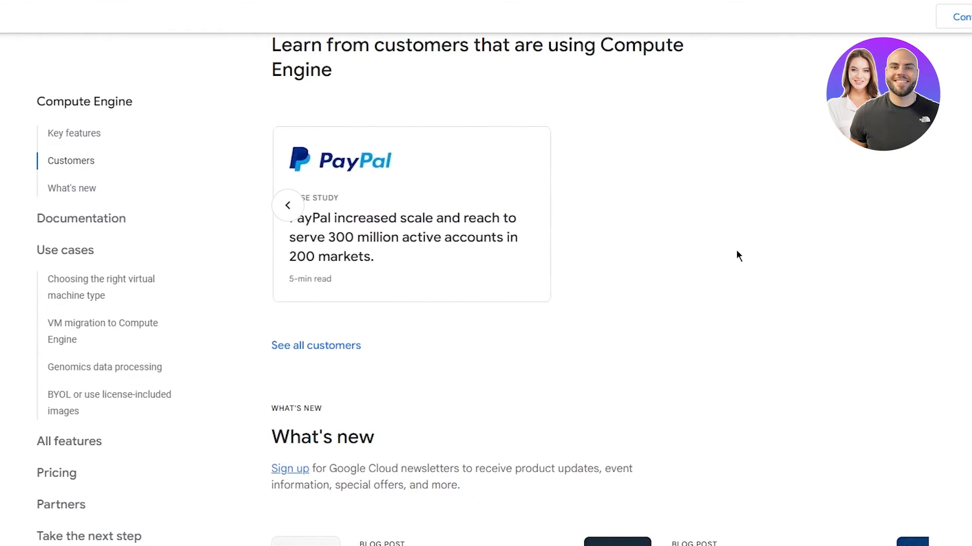
left_click(81, 218)
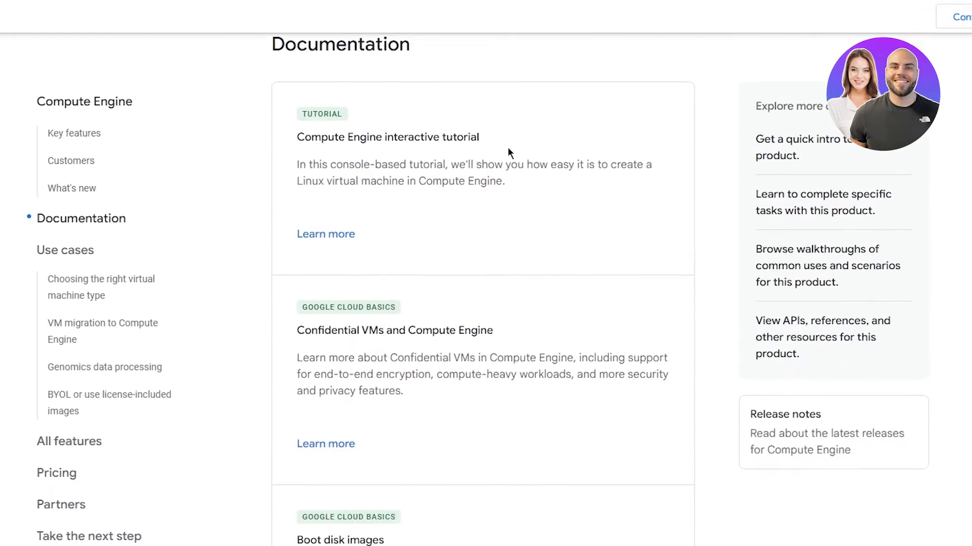
Scroll to the Use cases section's 'Choosing the right virtual machine type' chart
scroll("down", 3)
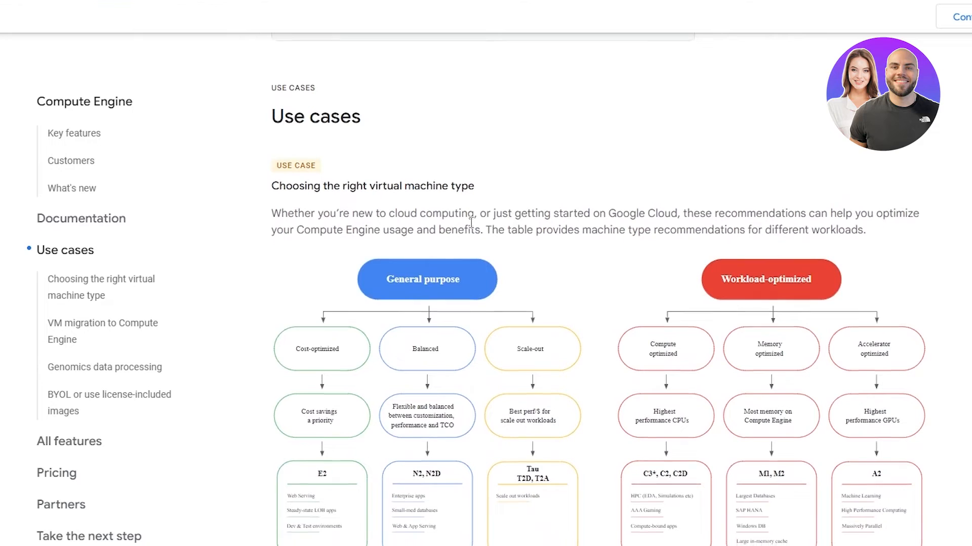
scroll("down", 3)
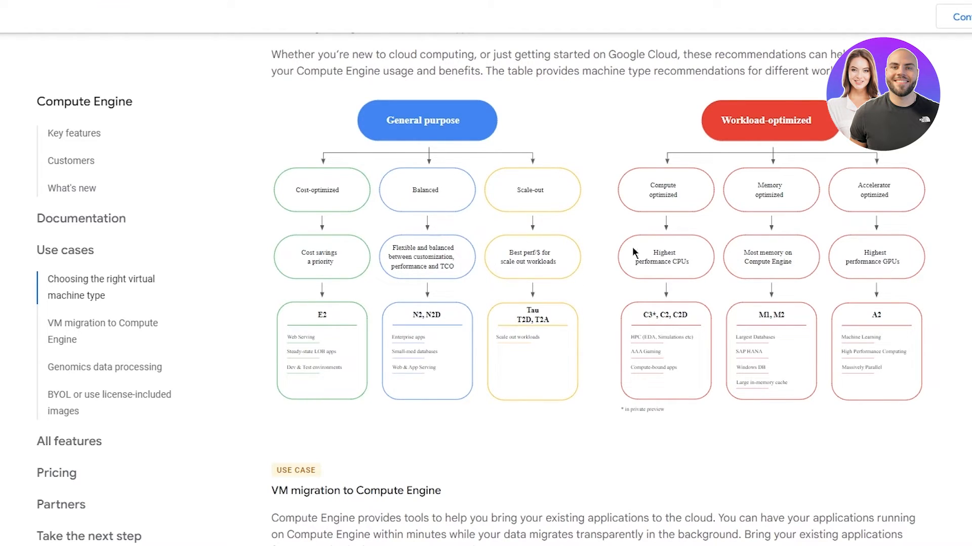
mouse_move(662, 213)
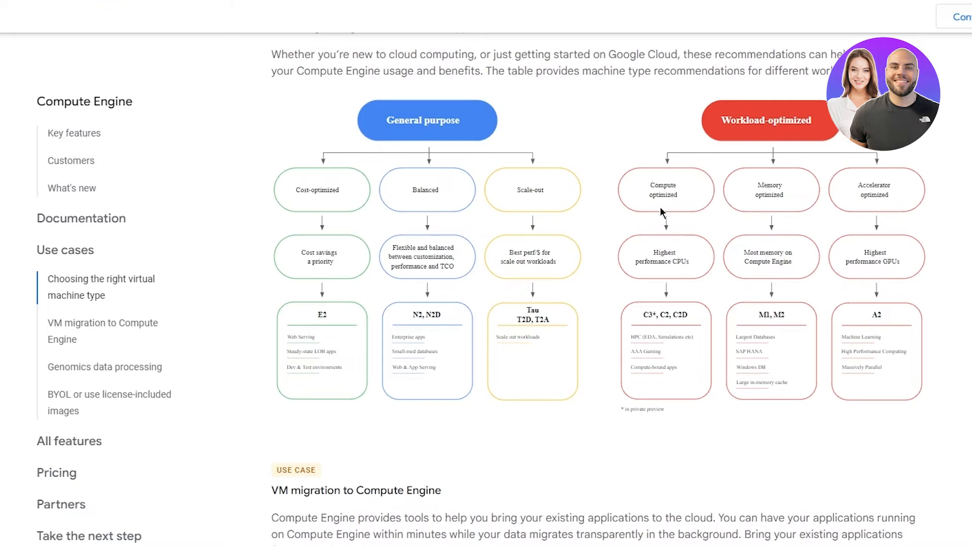
mouse_move(799, 222)
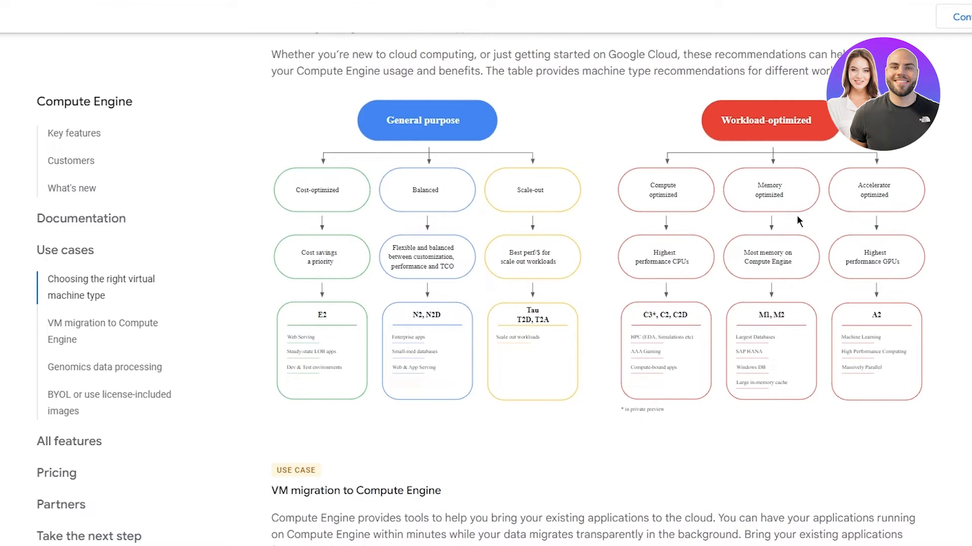
mouse_move(928, 266)
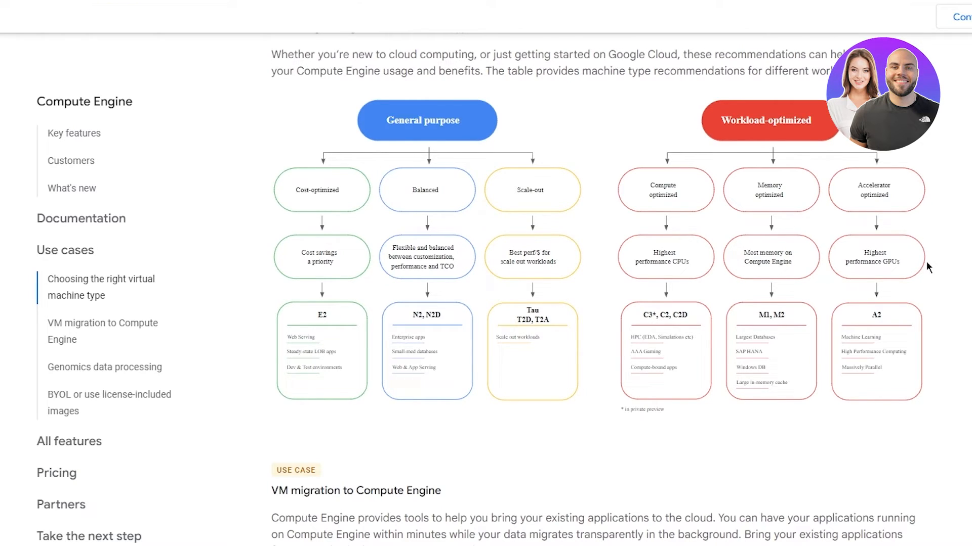
mouse_move(779, 275)
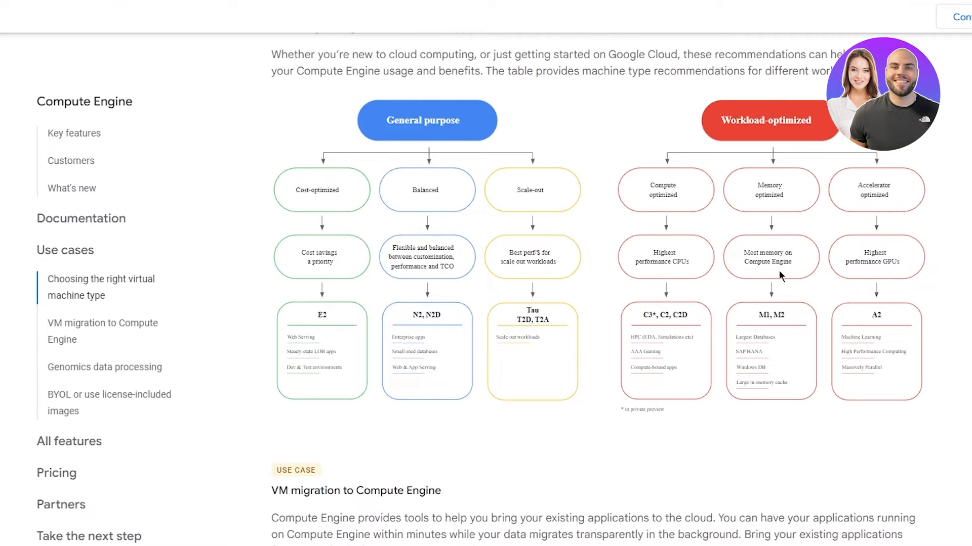
mouse_move(656, 281)
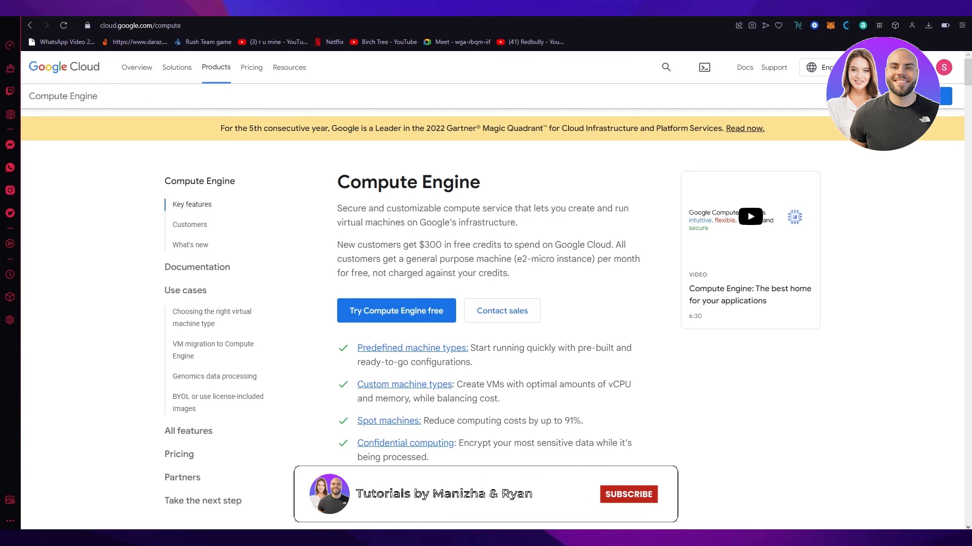
Return to the Compute Engine page top showing the overview and $300 free credits
left_click(627, 495)
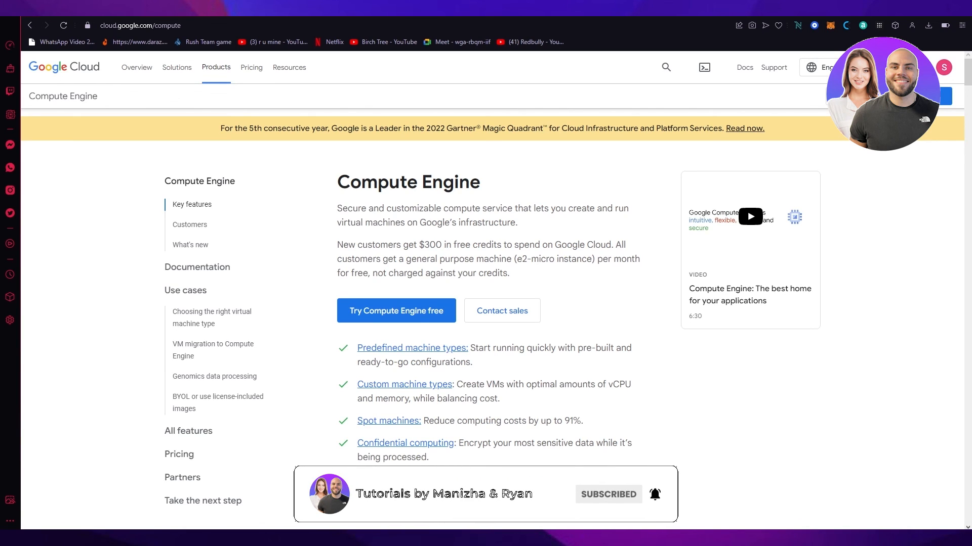